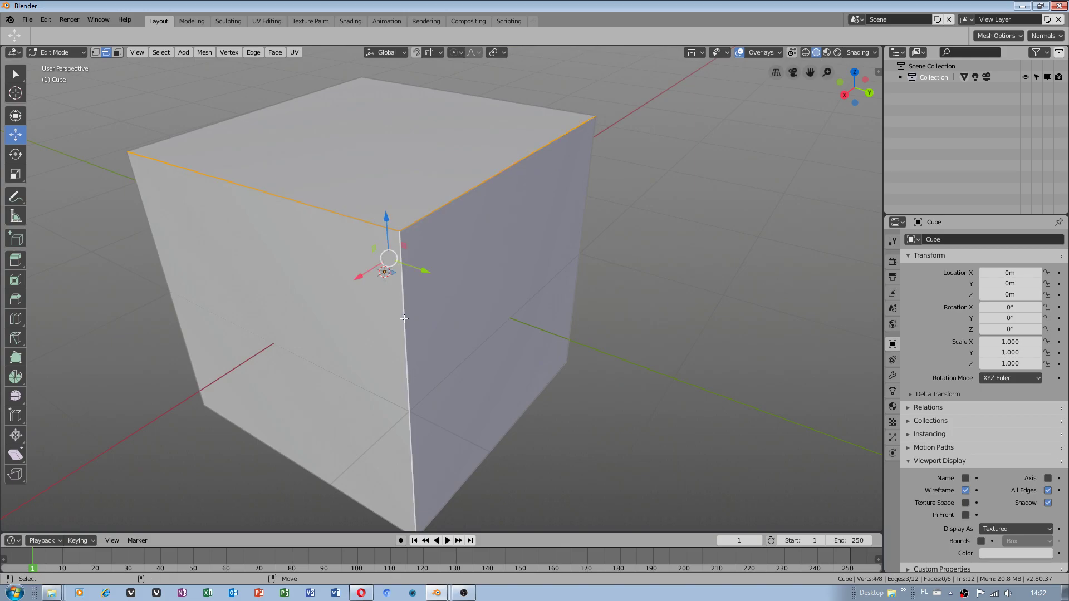
- Open Preferences to the Input section showing the Blender Autodesk Maya keymap
click(517, 161)
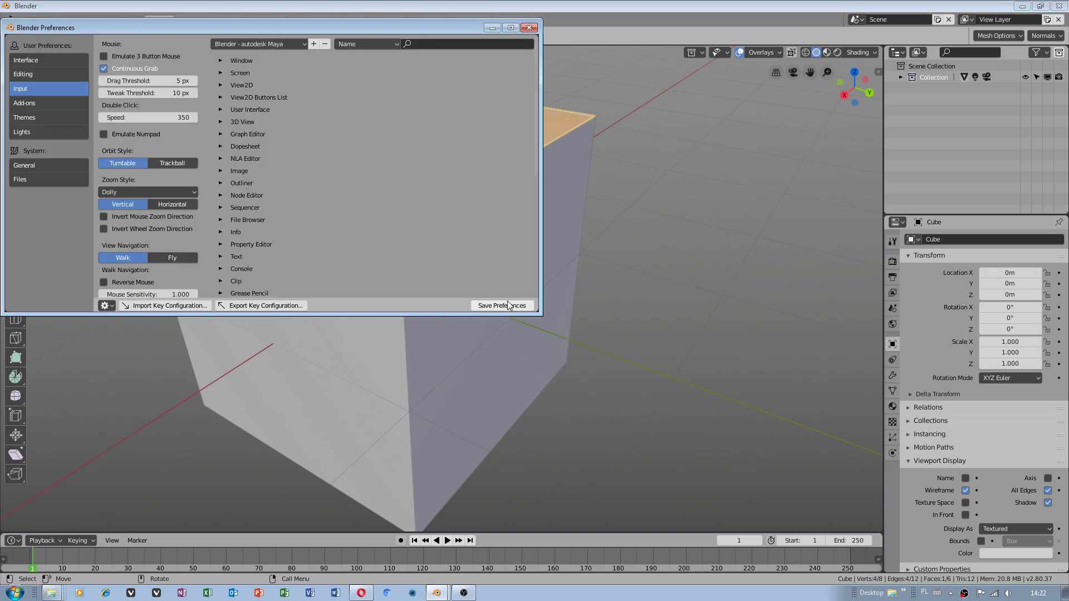
- Export the current keymap as 'test 1' into the keyboard presets folder
click(265, 305)
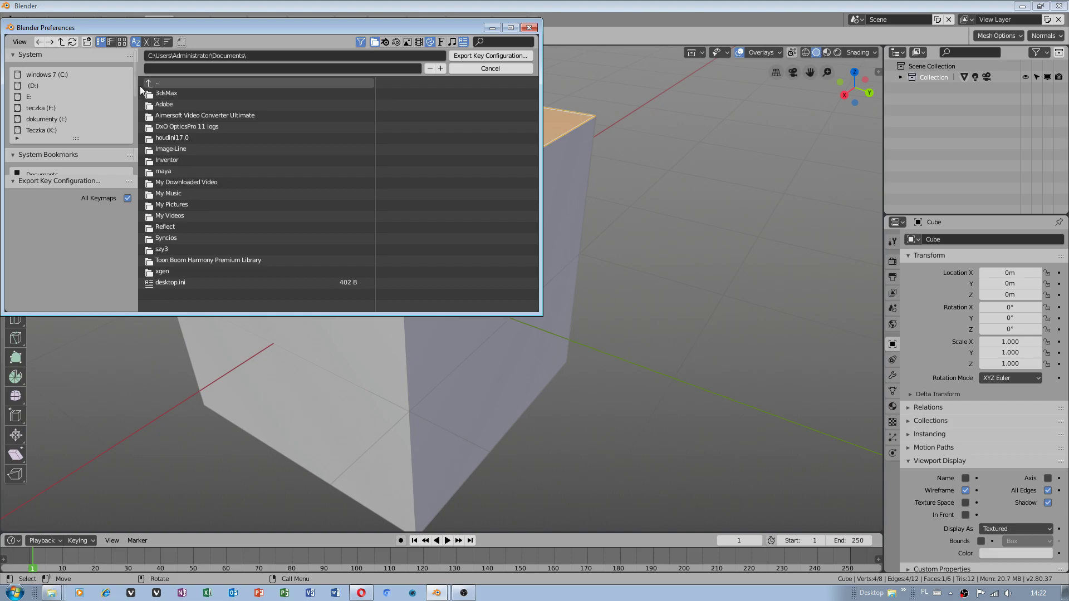
click(46, 118)
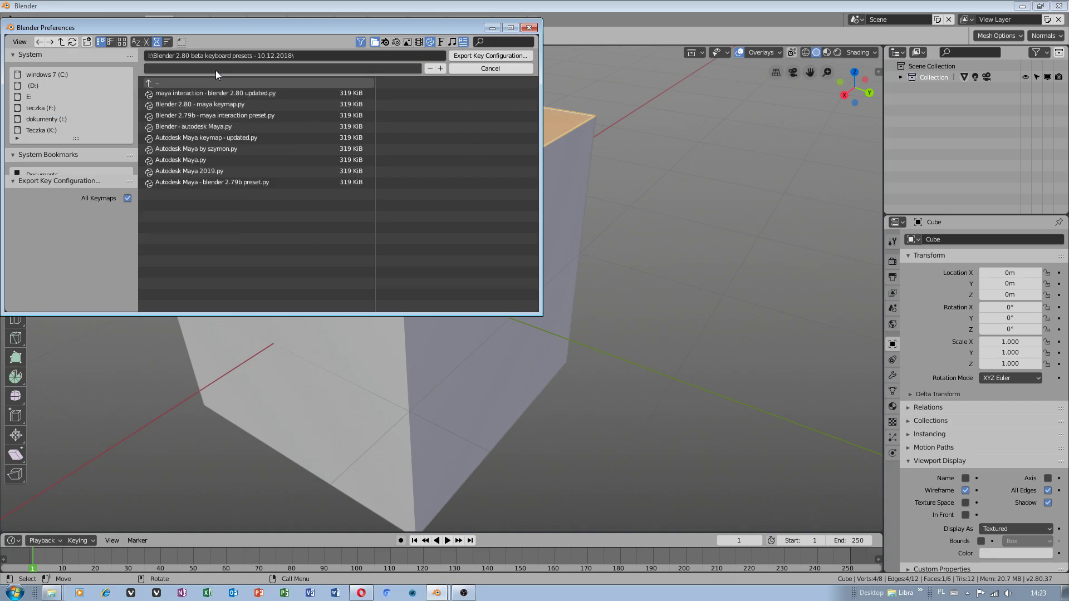
click(280, 68)
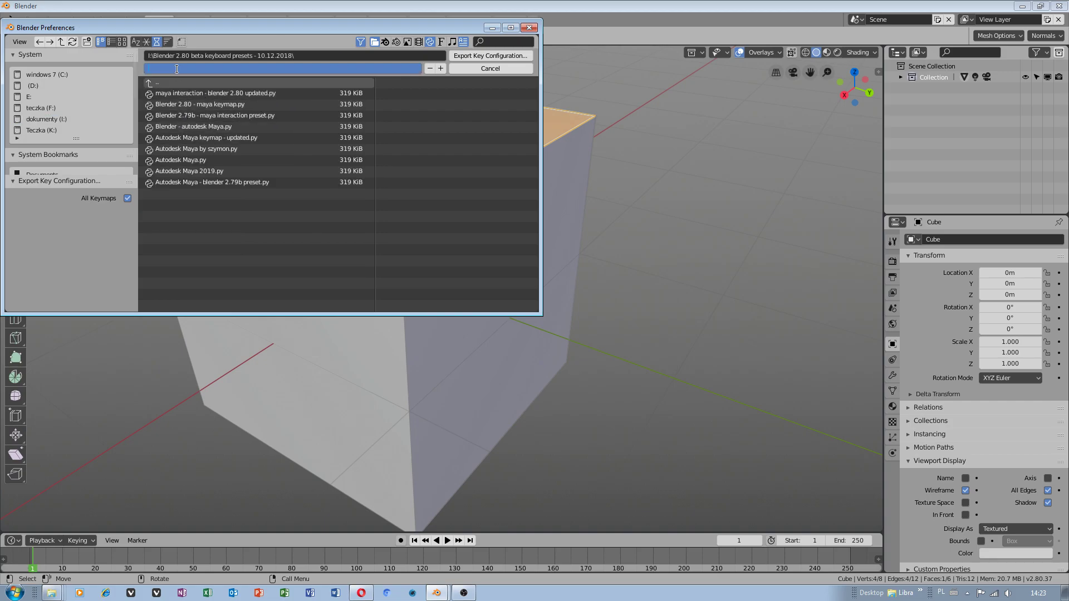
text(test 1)
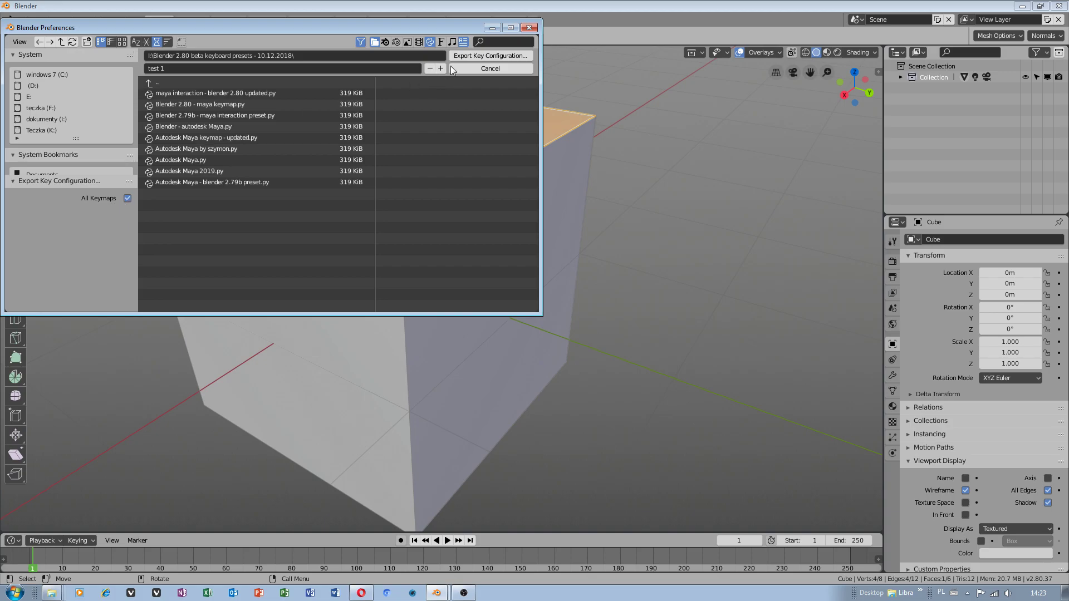
click(490, 68)
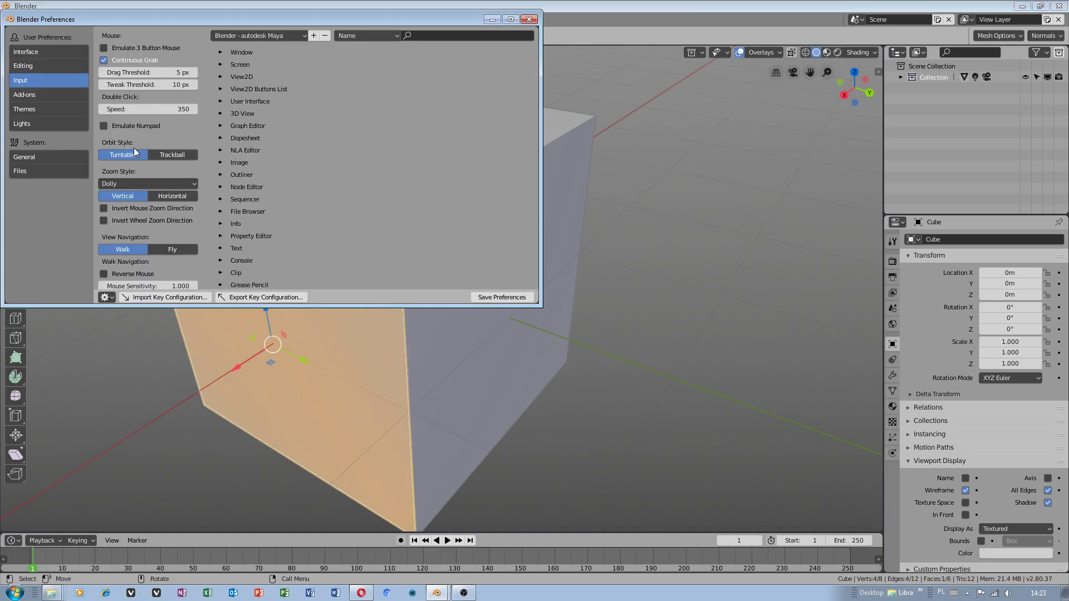
- Select the cube's right face and try a lasso selection in UV Editing
click(259, 35)
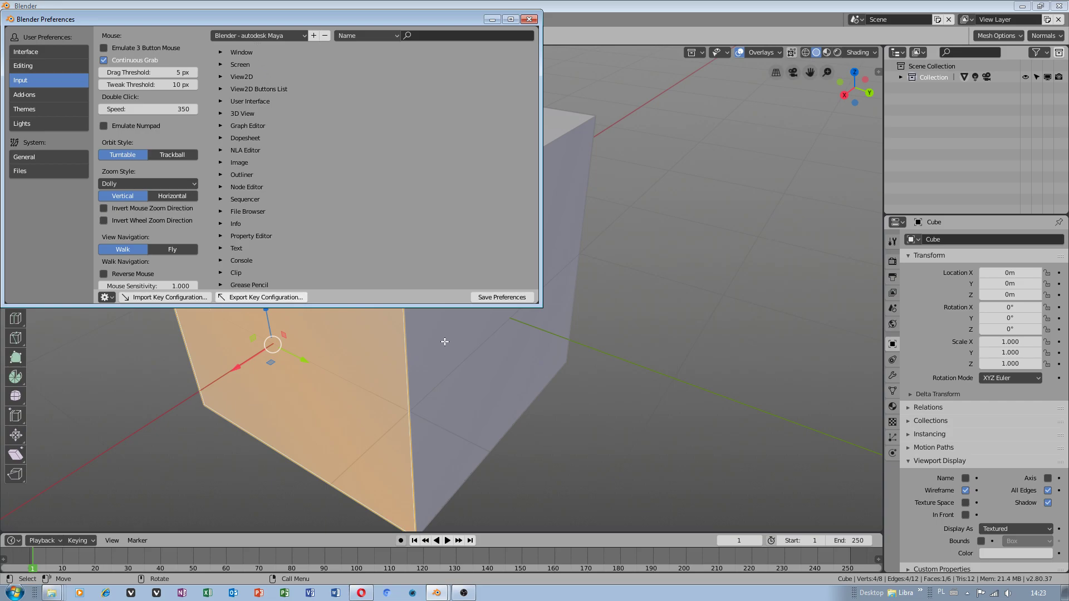
click(528, 18)
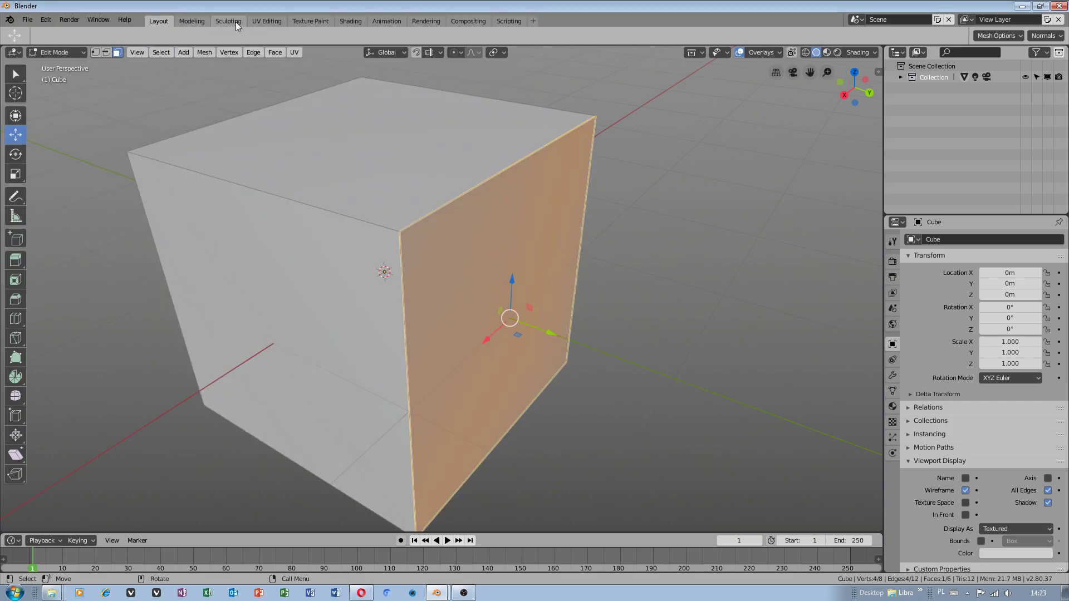
click(266, 20)
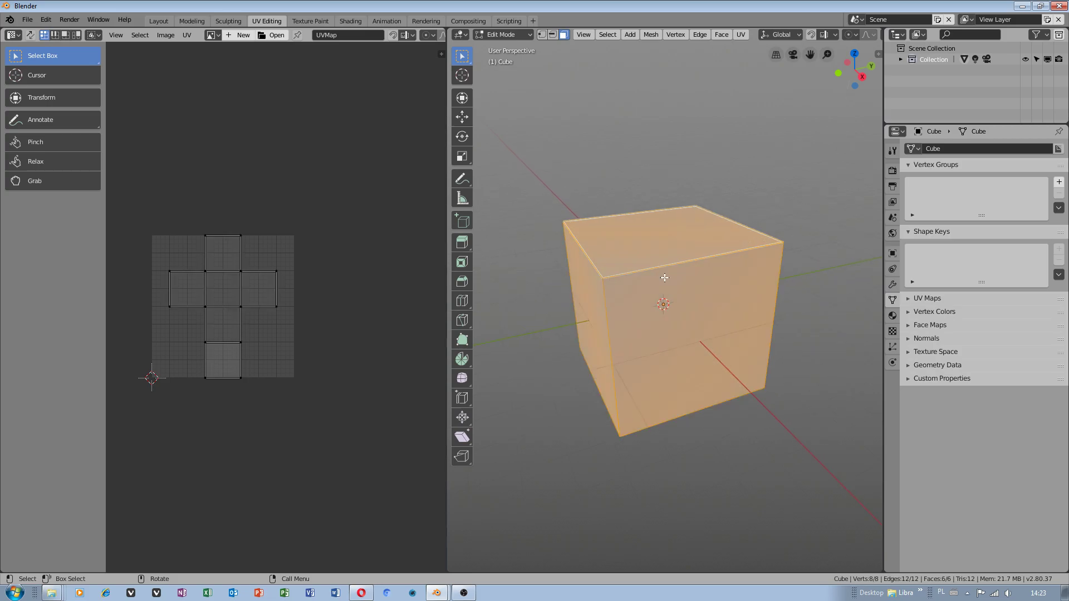
drag(251, 259, 277, 307)
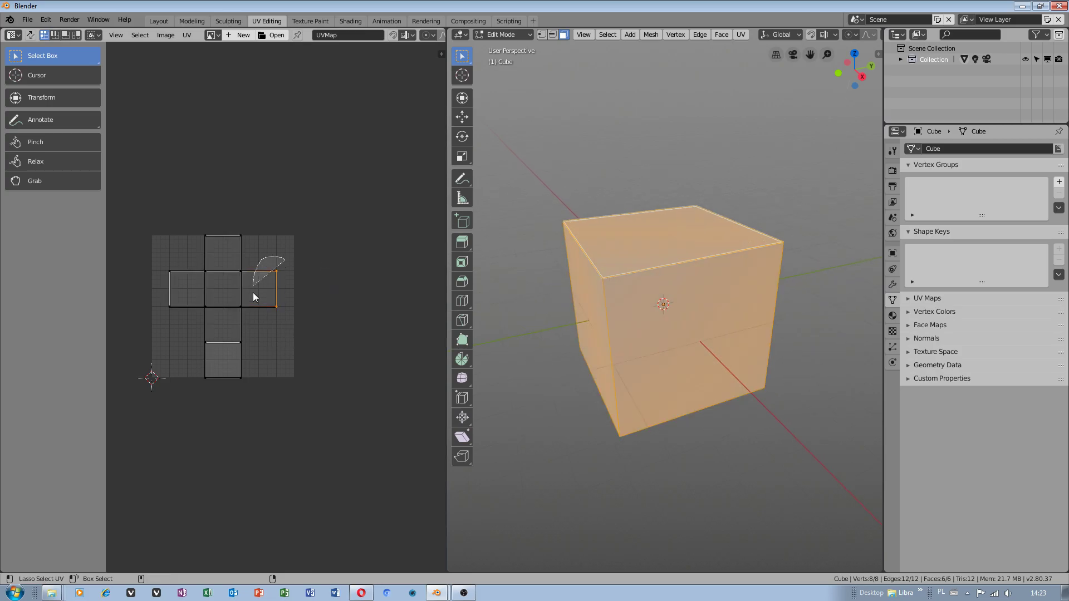
click(208, 378)
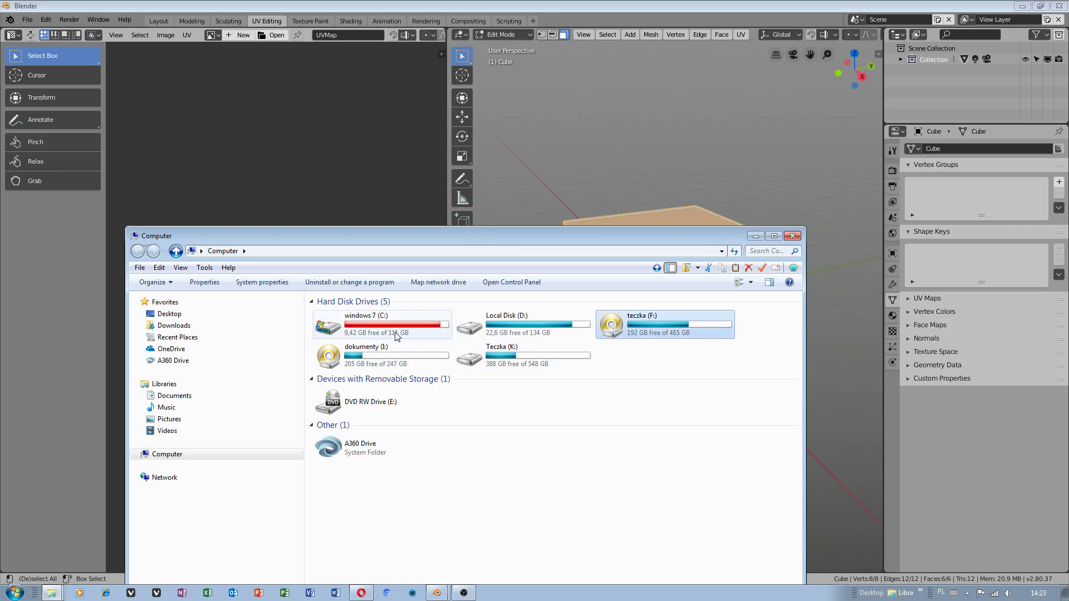
- Copy 'test 1' into 2.80\scripts\presets\keyconfig\keymap_data, then return to Blender
double_click(365, 346)
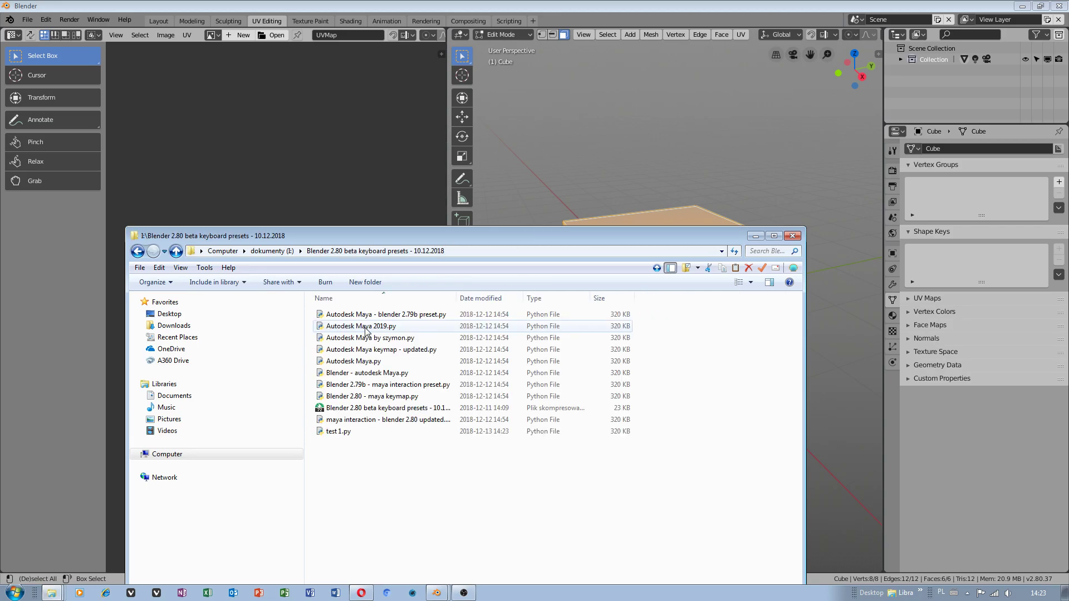
click(339, 431)
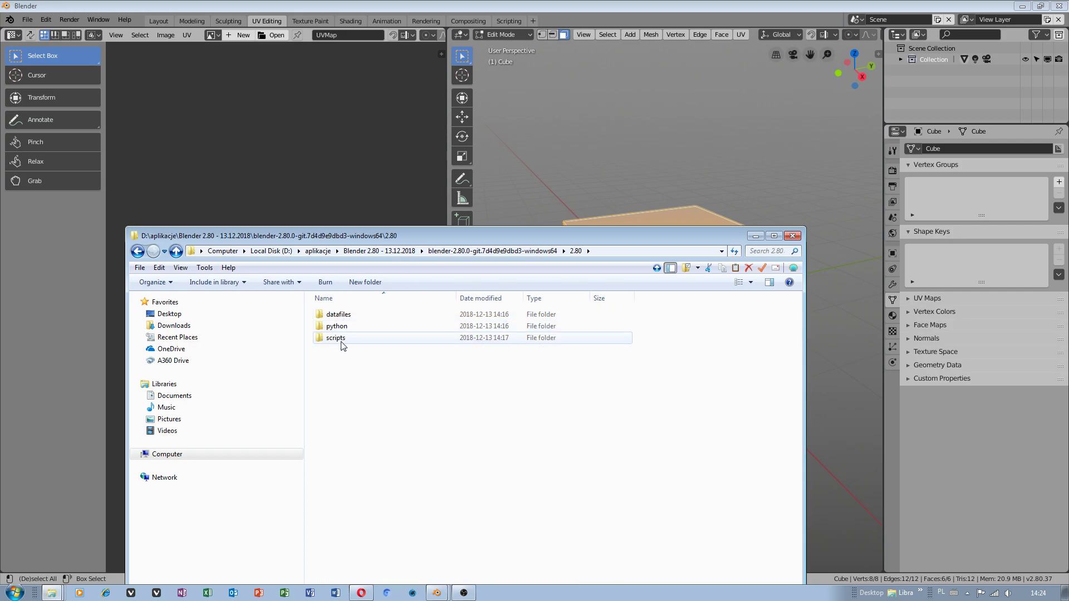
double_click(334, 338)
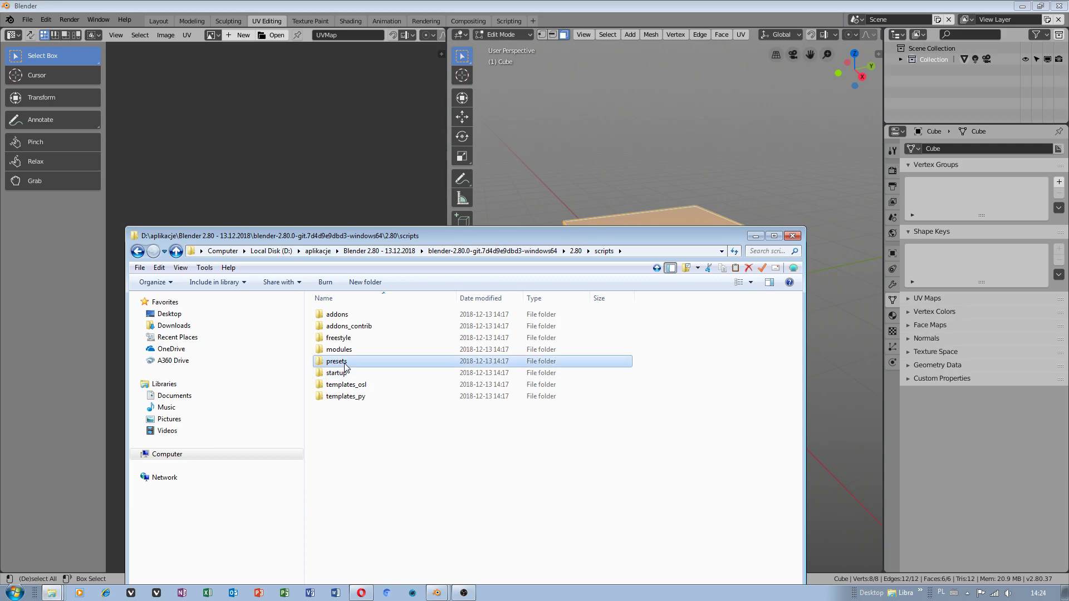
double_click(336, 360)
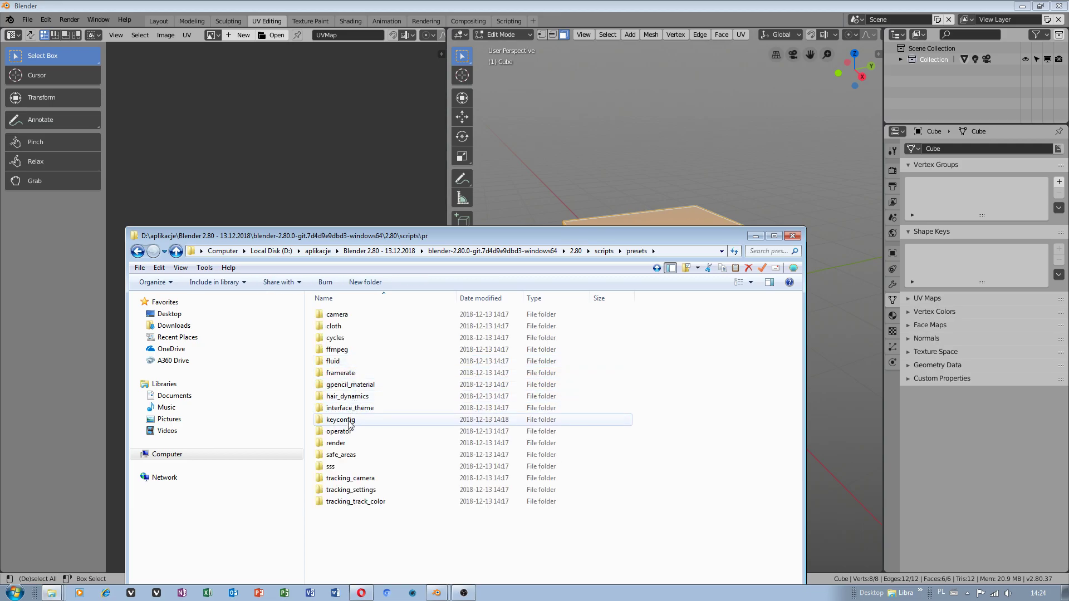
double_click(340, 419)
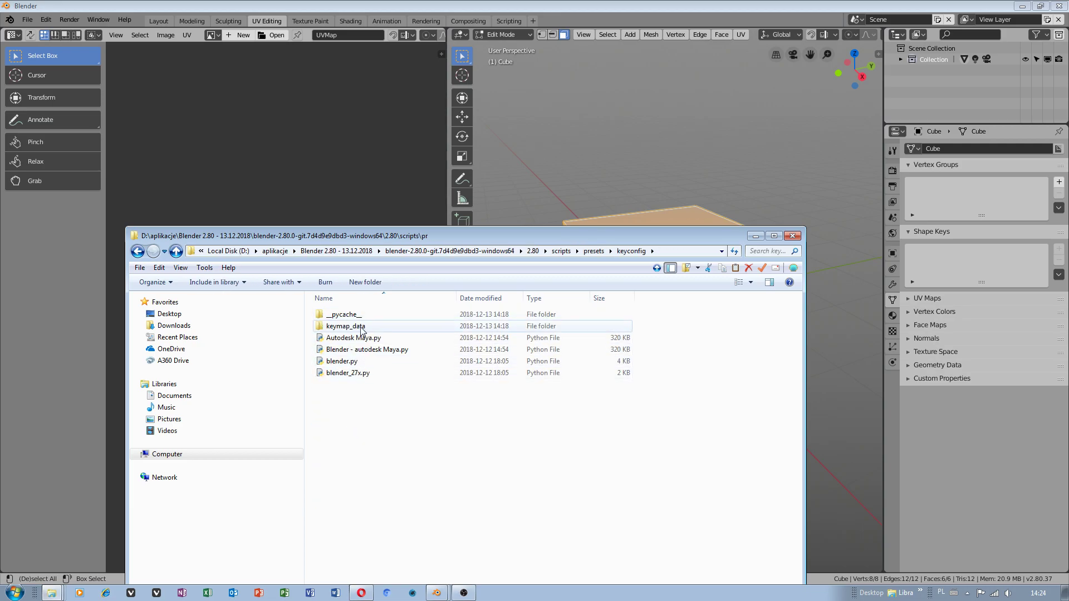
double_click(346, 326)
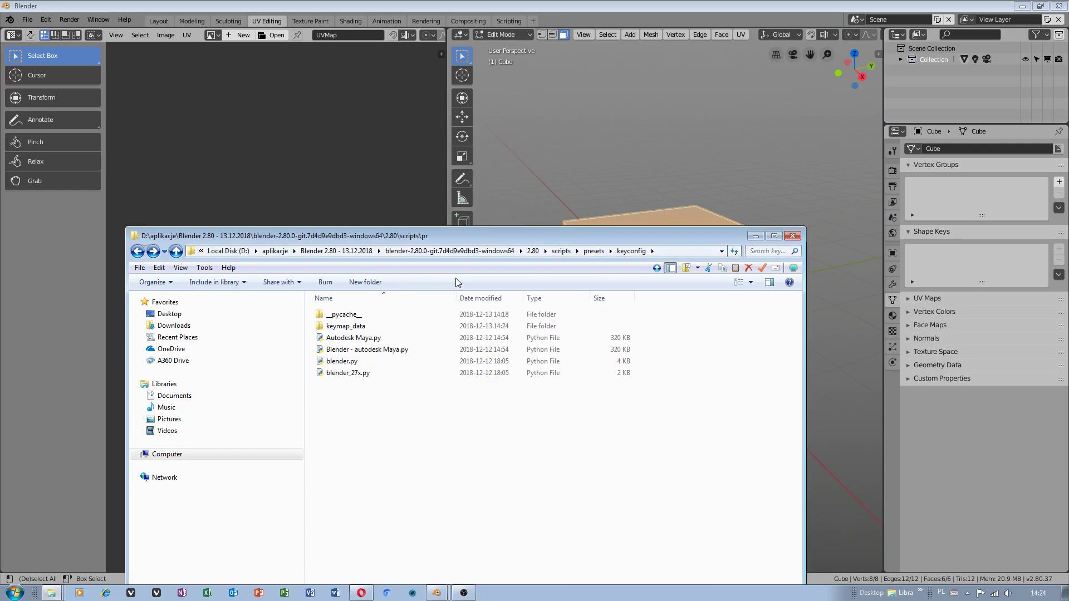
click(791, 235)
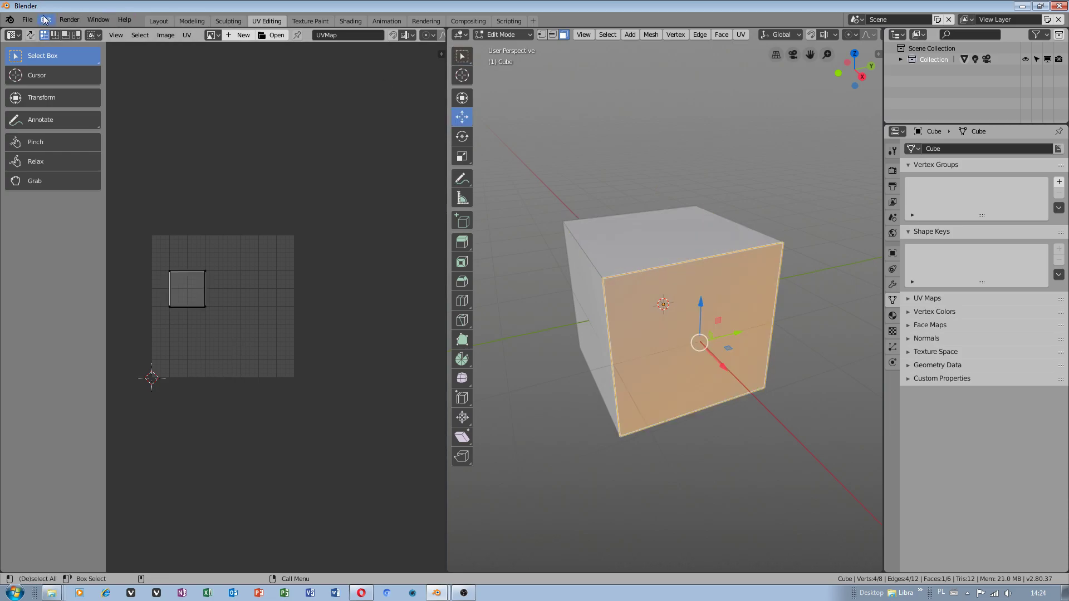
- Reopen Preferences from the Edit menu
click(46, 19)
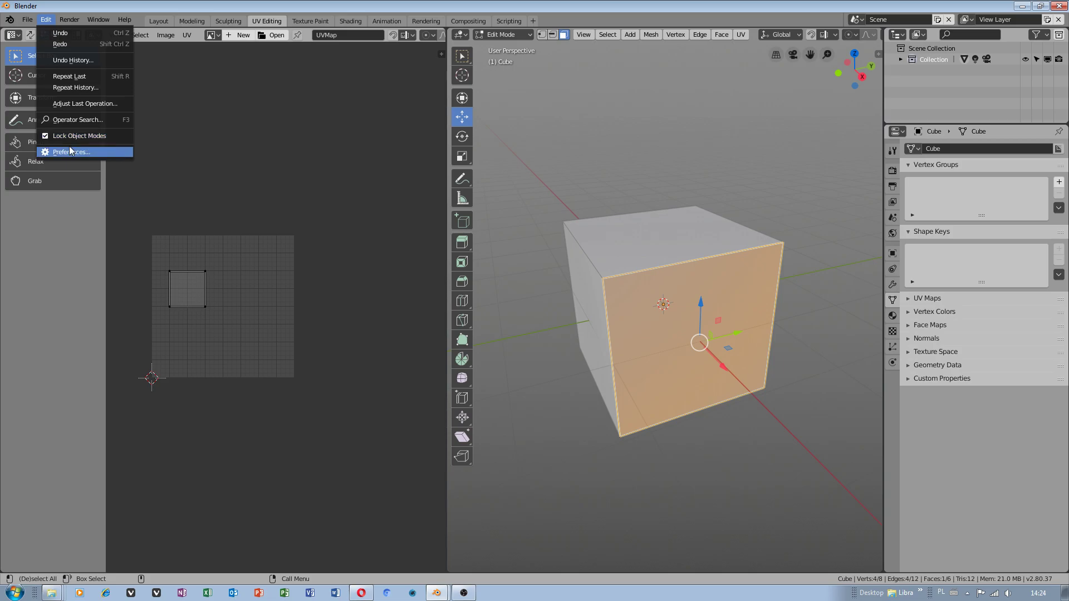
click(72, 151)
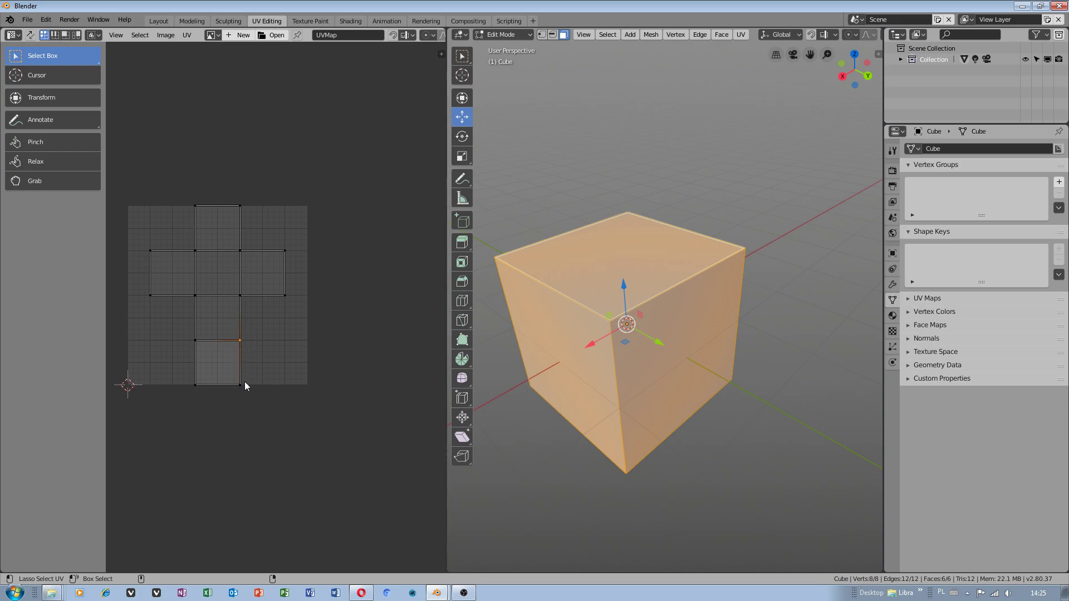
mouse_move(248, 373)
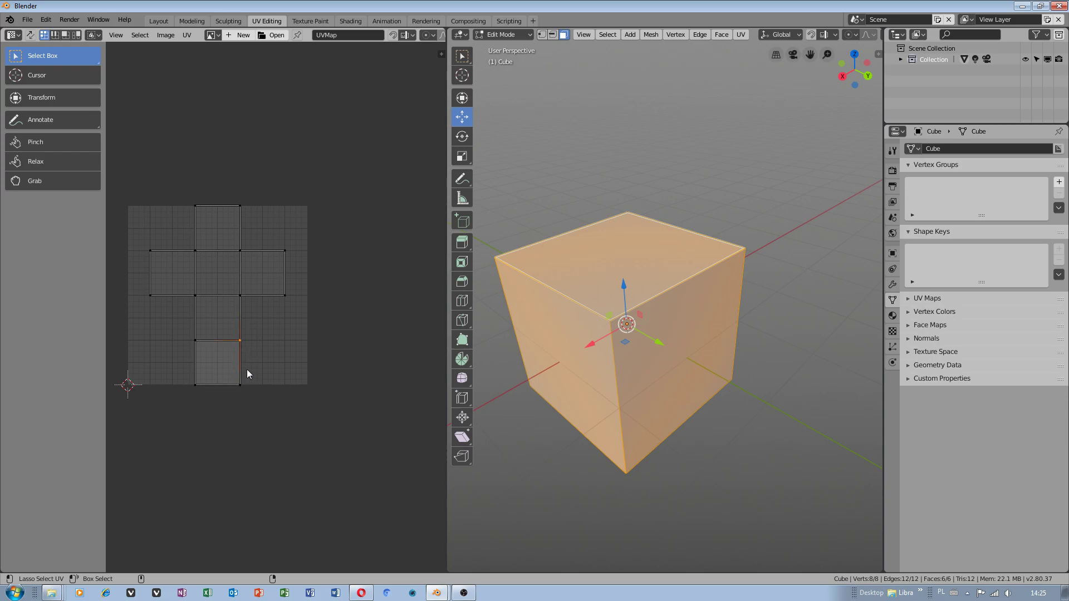
mouse_move(229, 388)
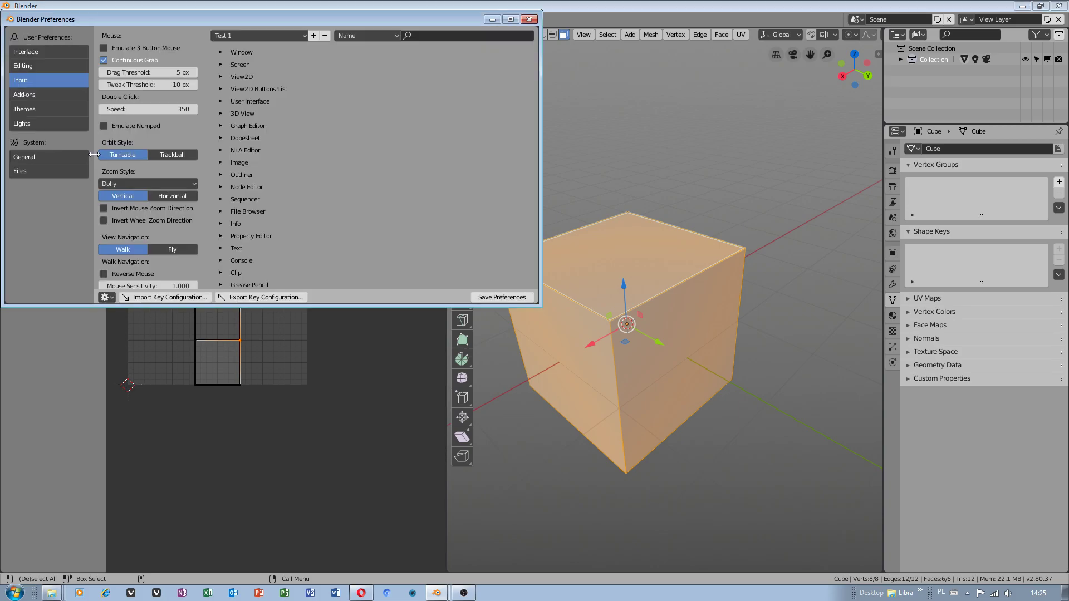
mouse_move(206, 129)
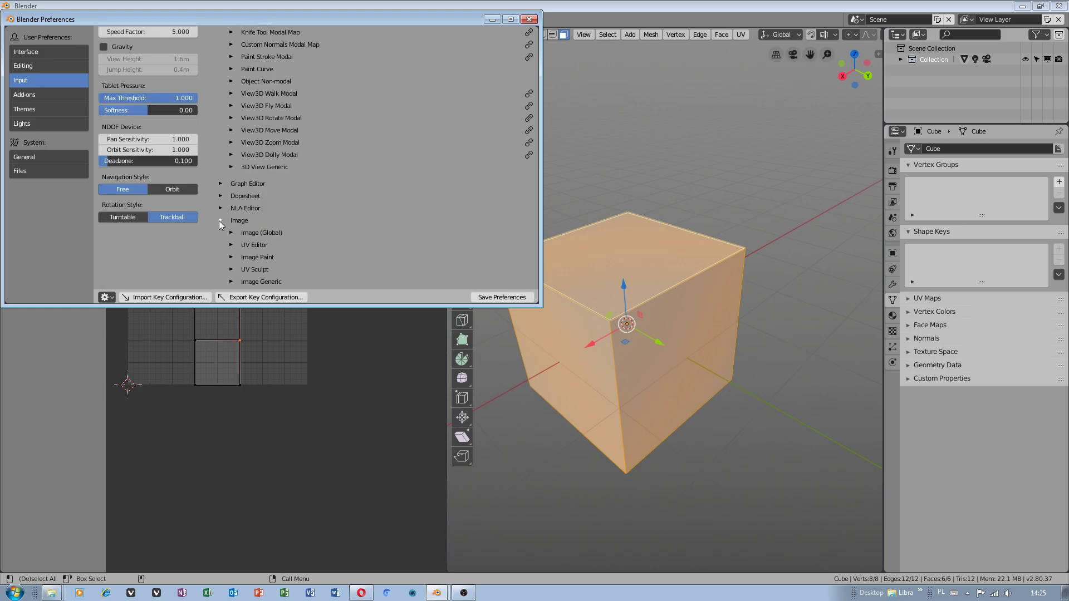
- Filter the keymap by 'las' and open the Lasso Select UV mode options
click(231, 245)
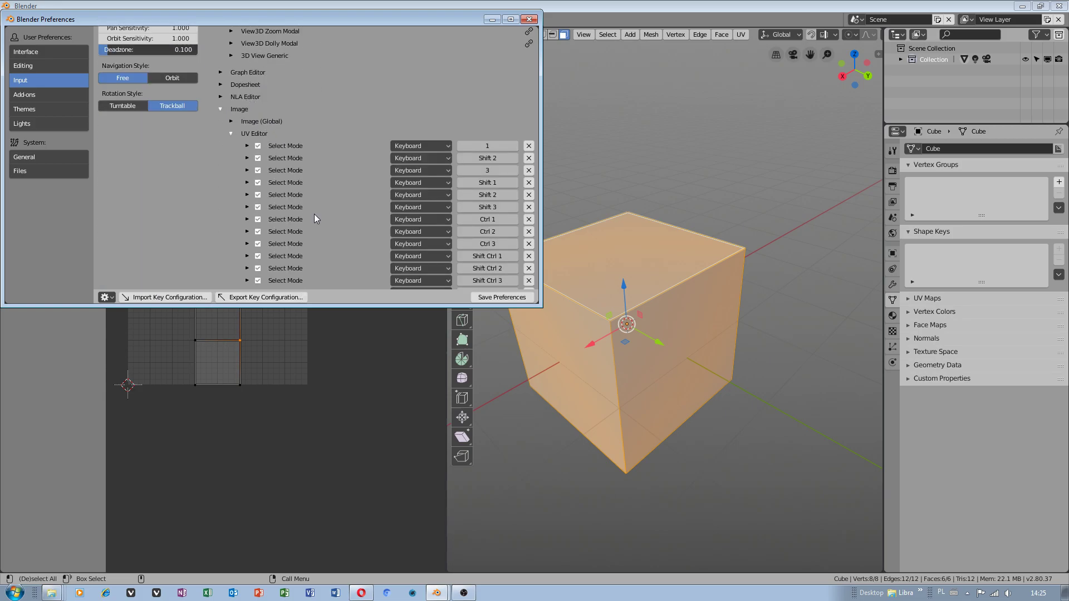
scroll(down, 3)
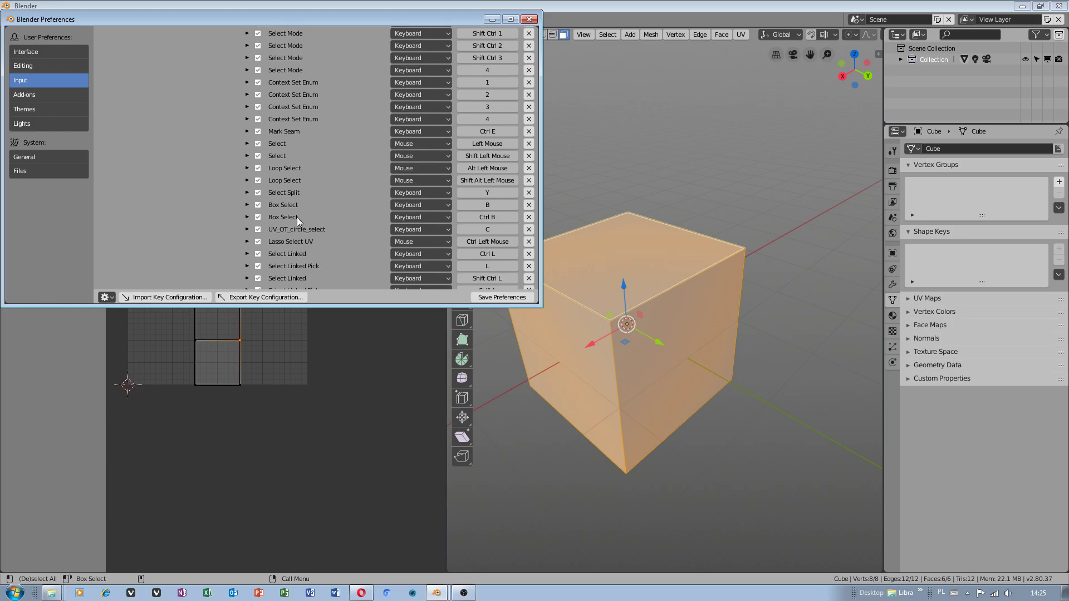
mouse_move(256, 252)
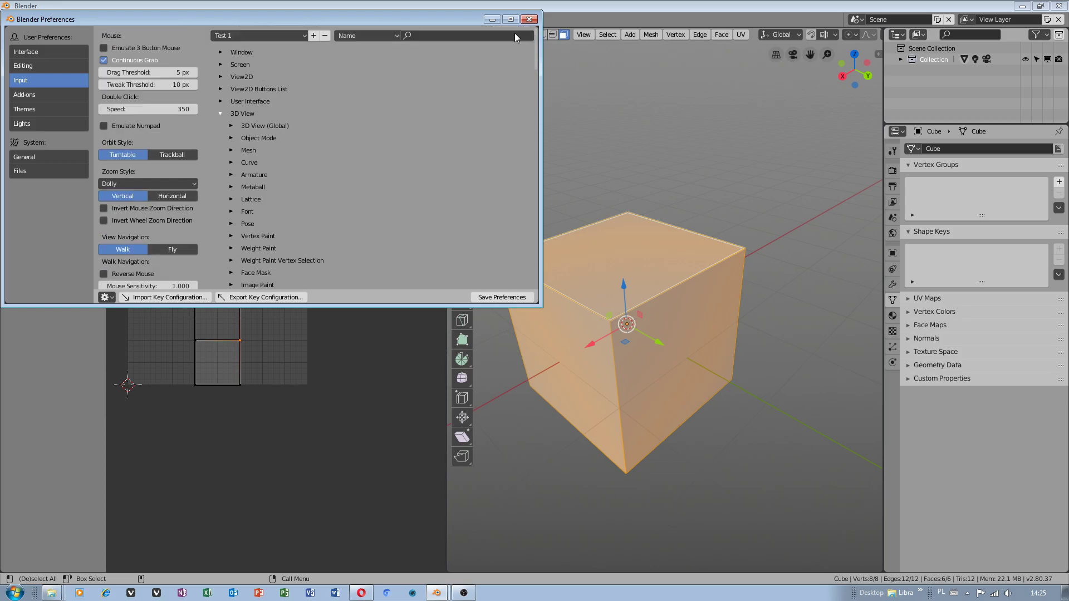
text(lasso)
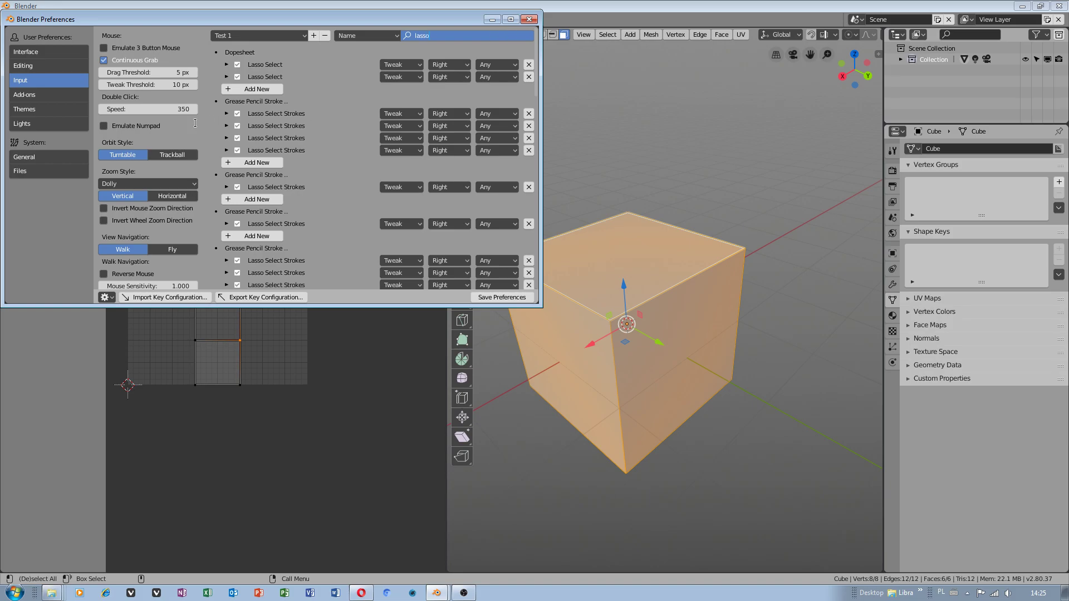
scroll(down, 3)
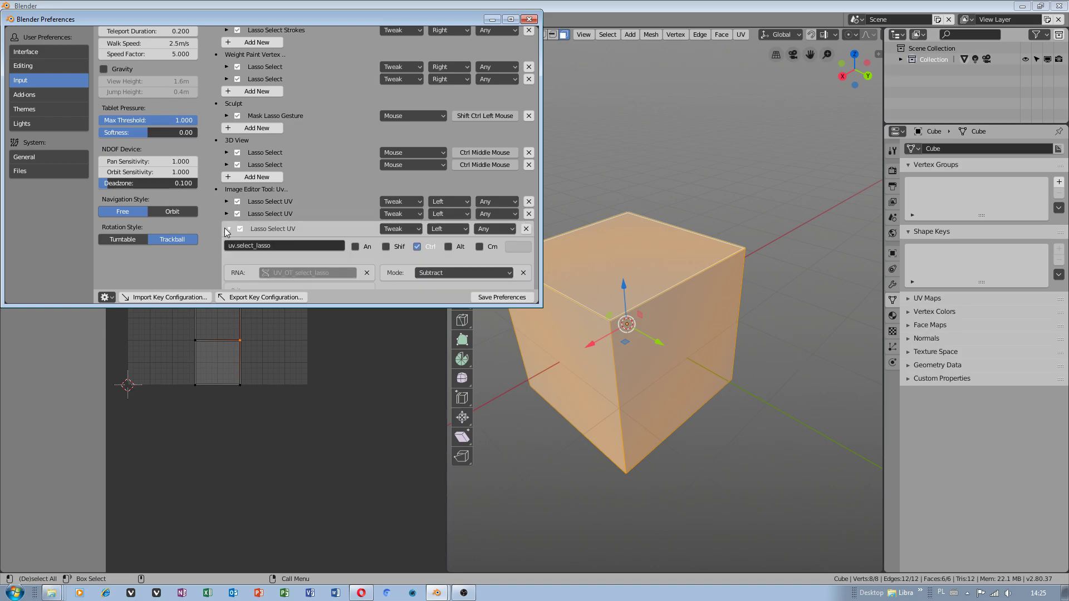
click(463, 272)
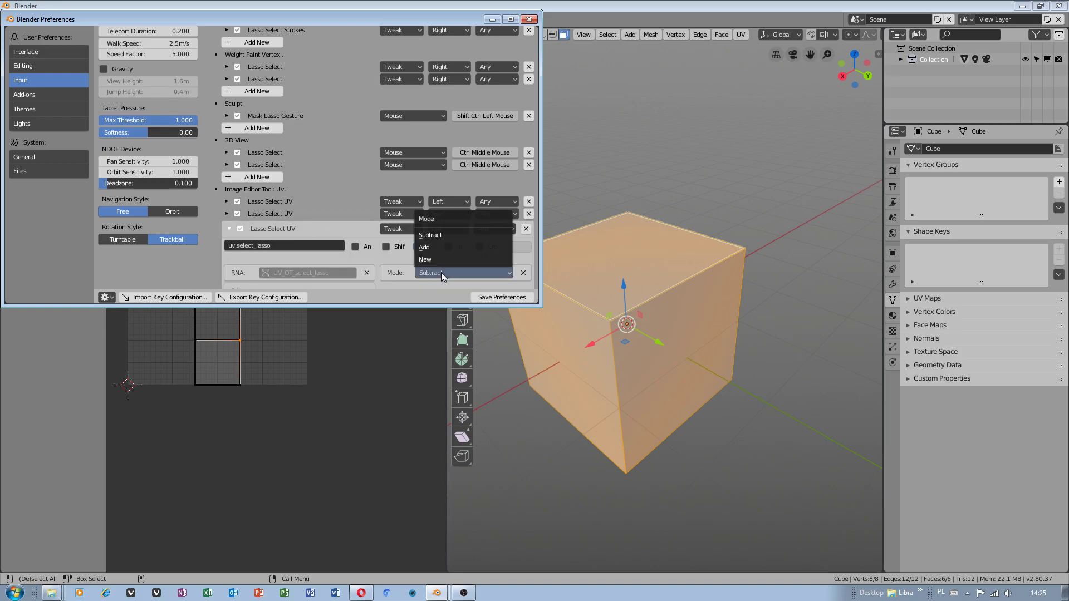
mouse_move(430, 246)
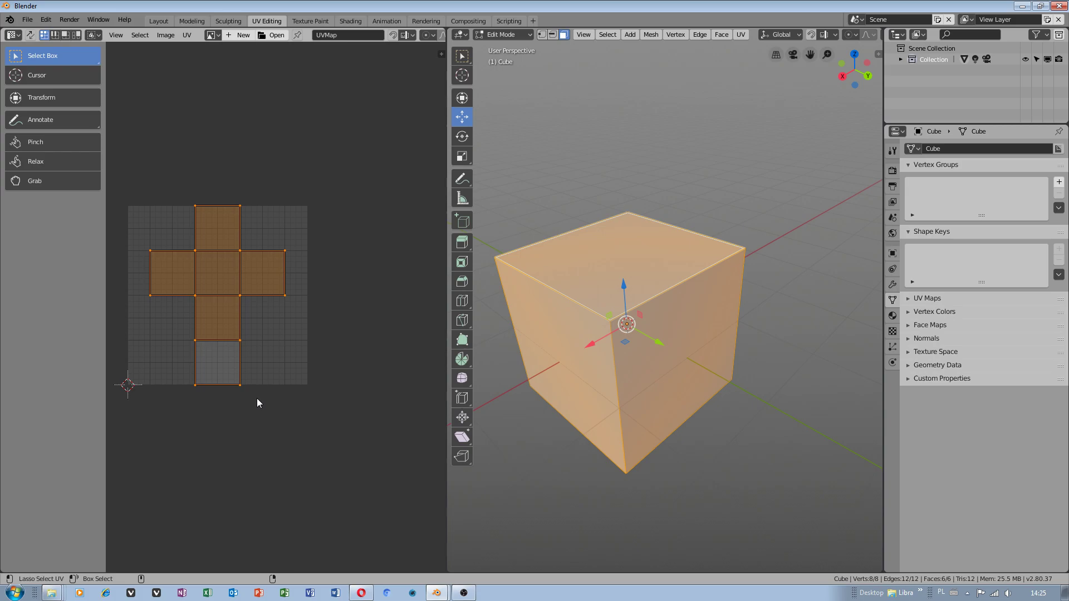
- Set the third Lasso Select UV entry to Ctrl + Left Mouse Press in Add mode
click(259, 356)
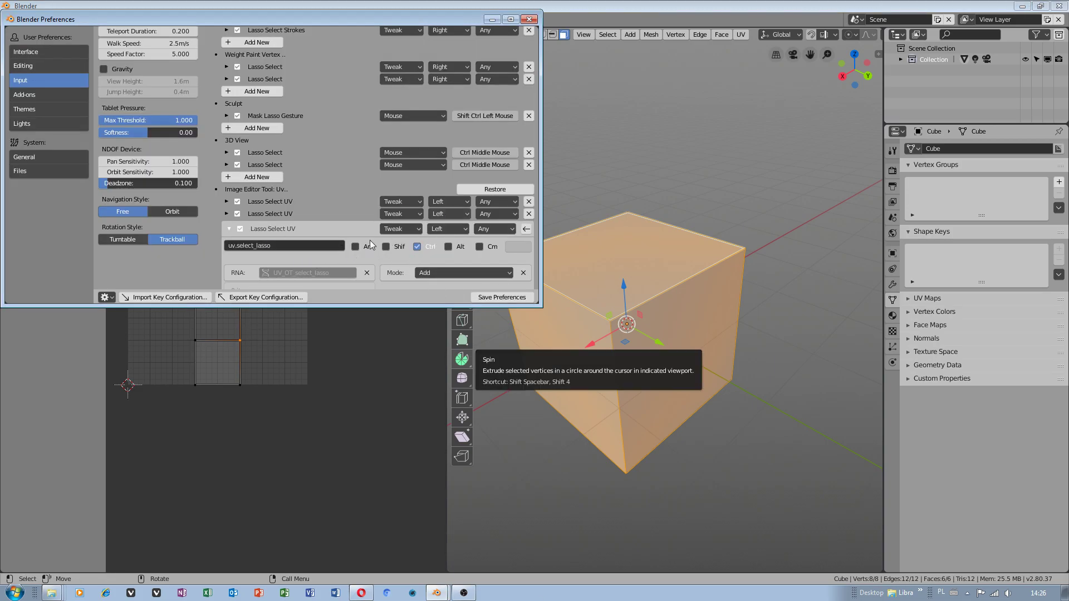
click(398, 228)
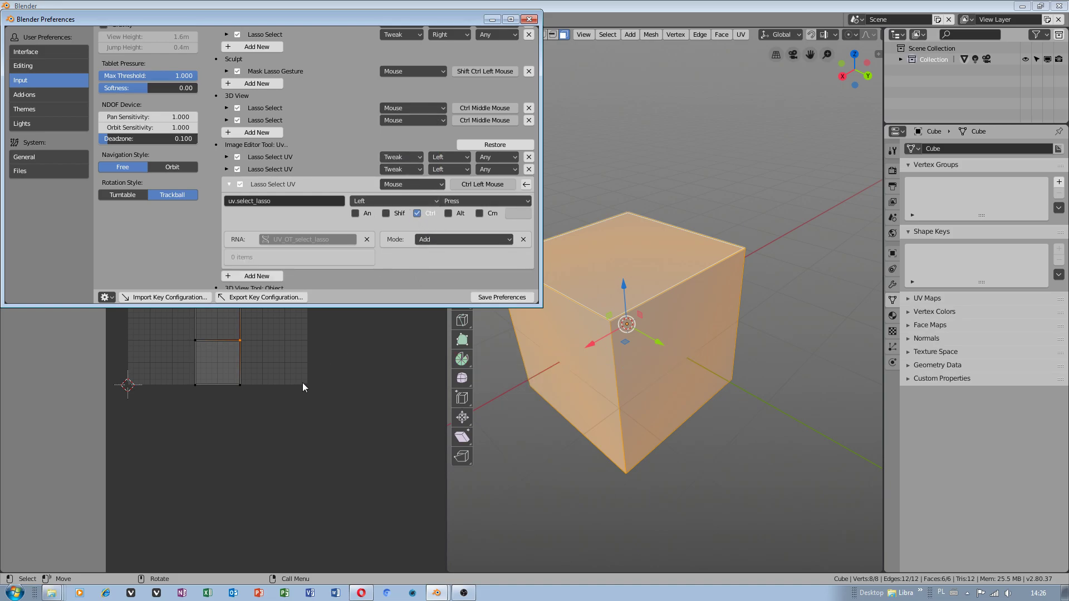
click(529, 18)
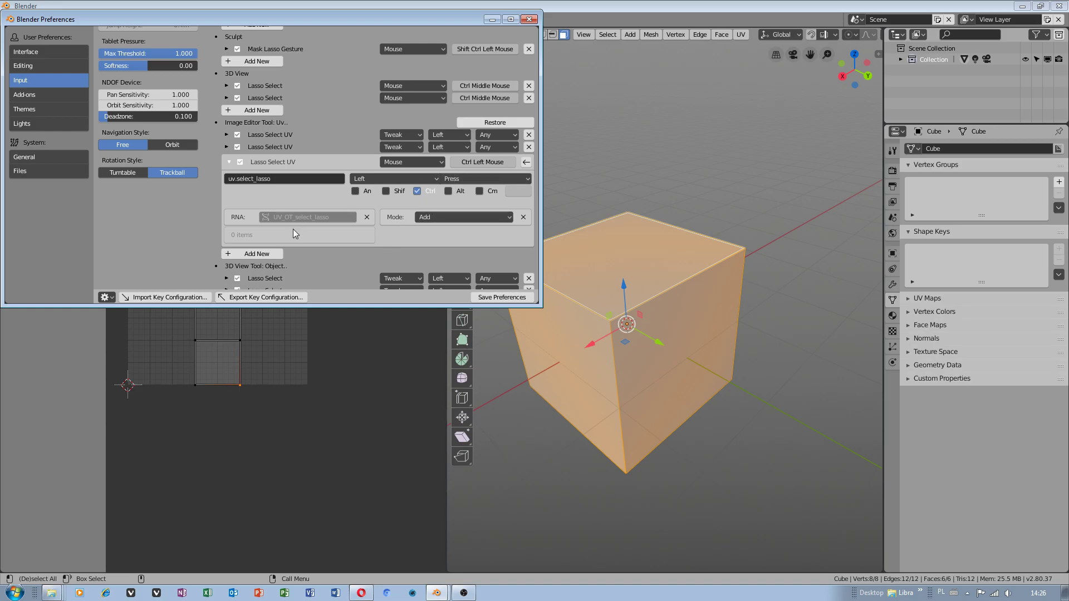
mouse_move(274, 128)
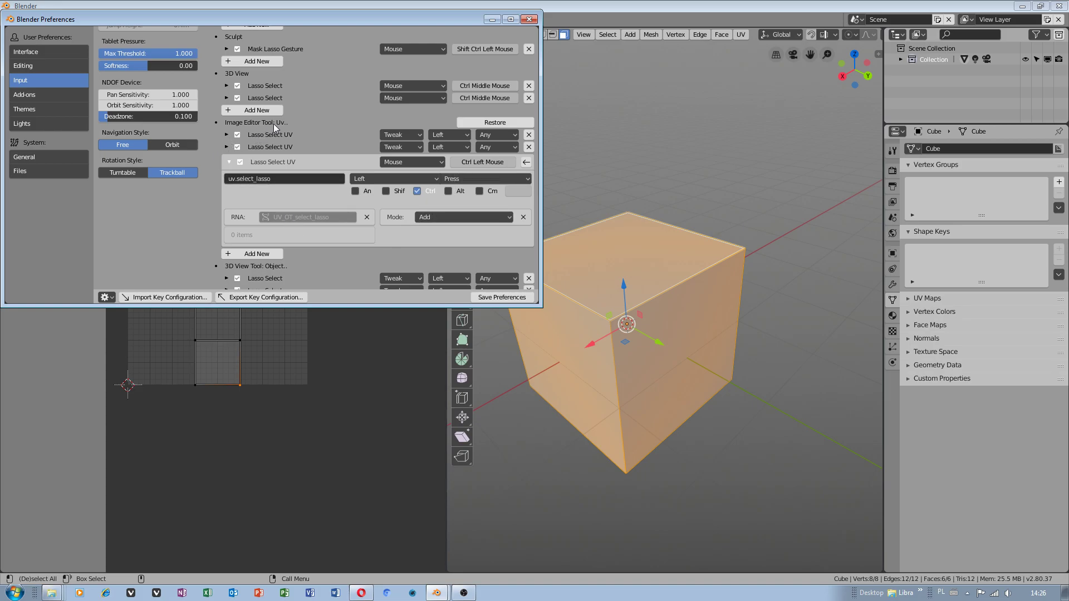
scroll(down, 3)
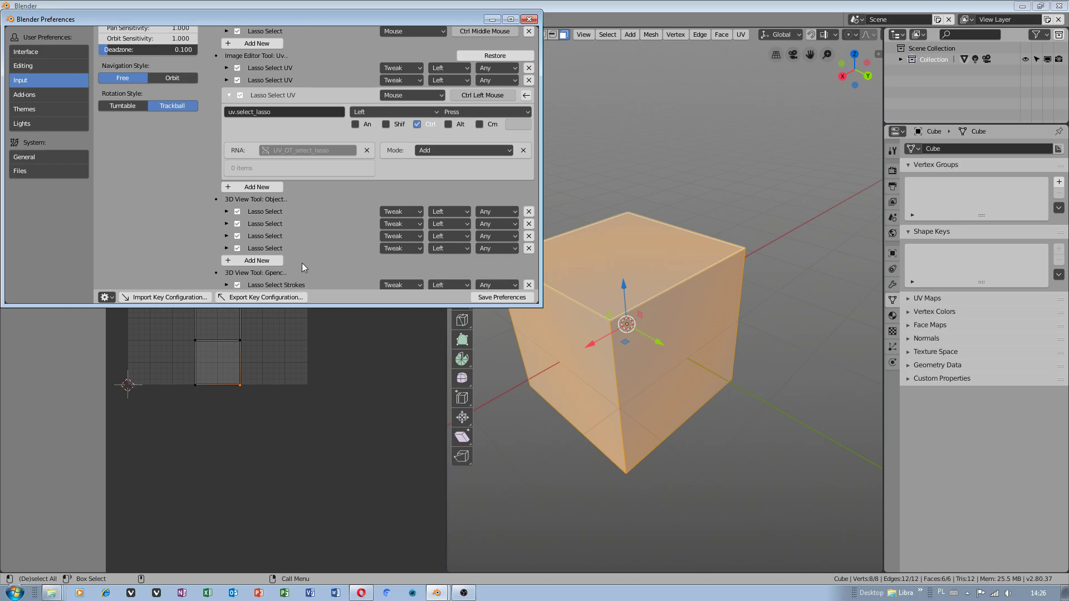
scroll(down, 3)
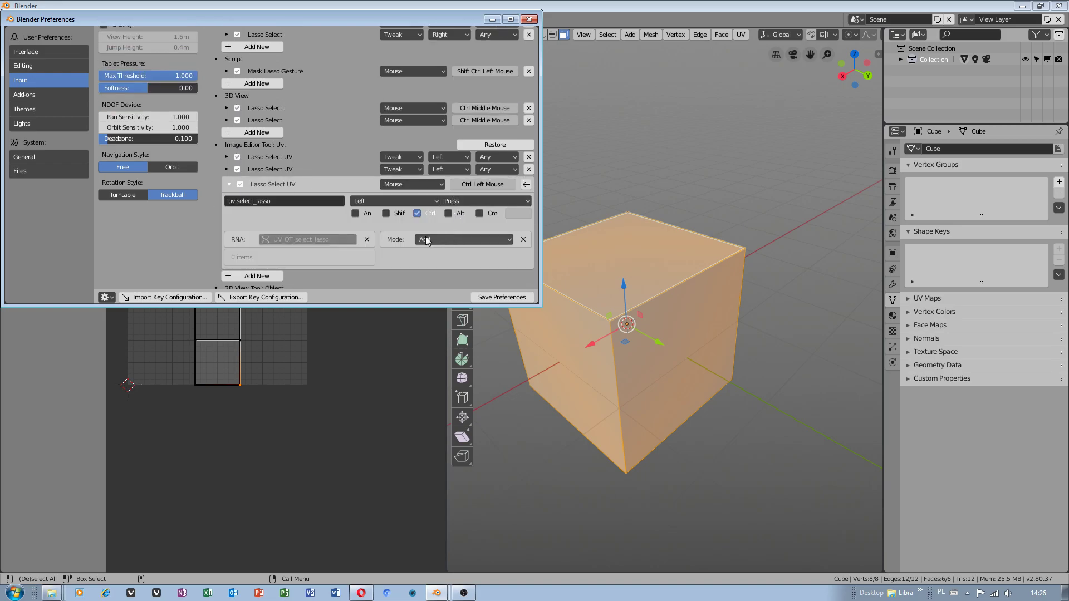
- Expand the other Lasso Select UV entry and replace its Shift modifier with Ctrl
click(484, 200)
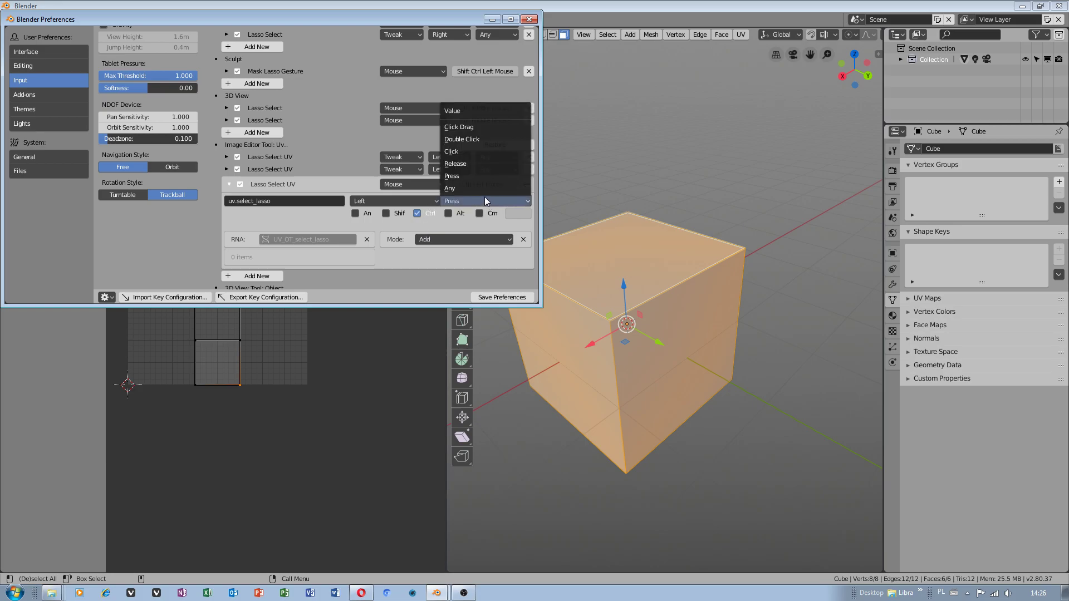
mouse_move(462, 155)
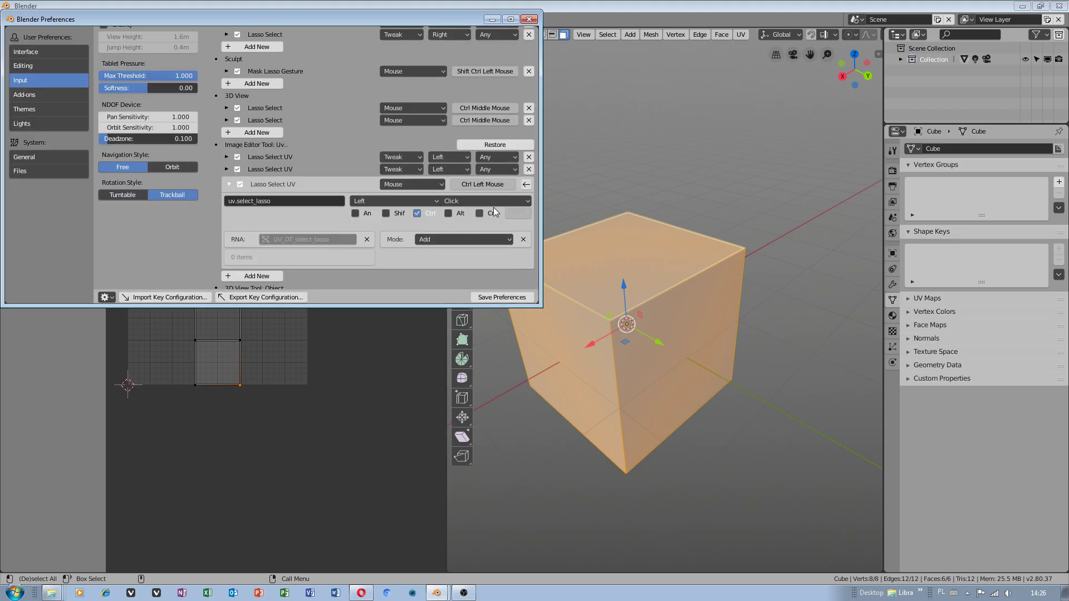
click(485, 201)
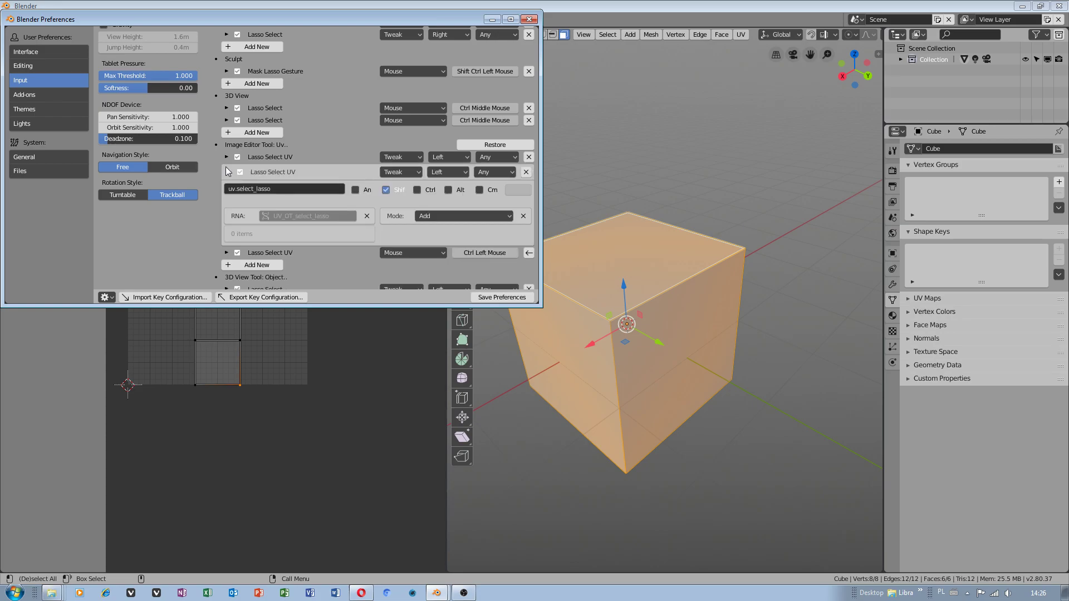
click(385, 189)
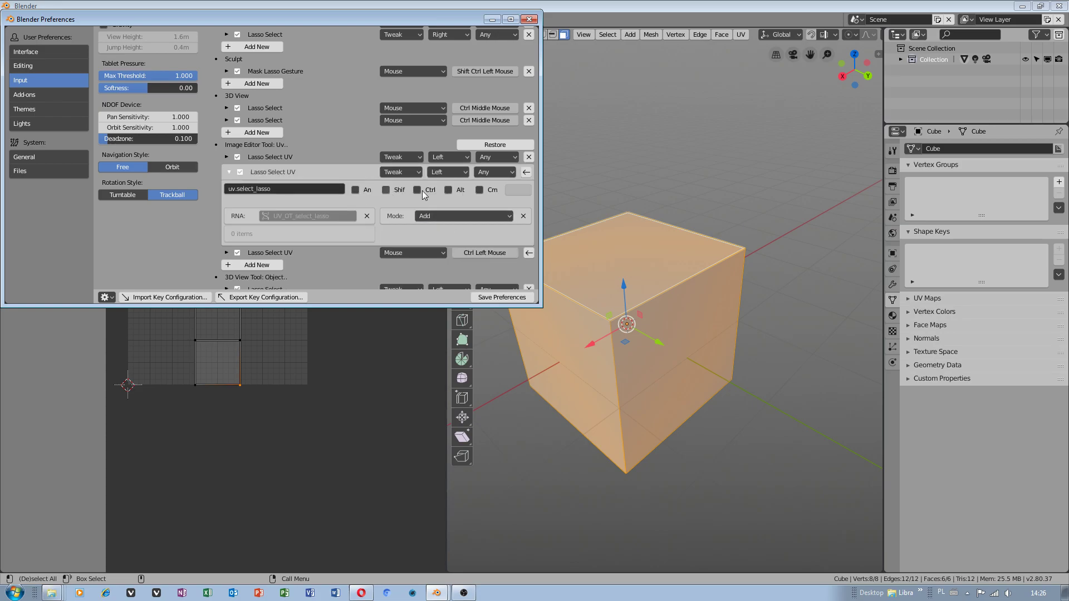
click(529, 18)
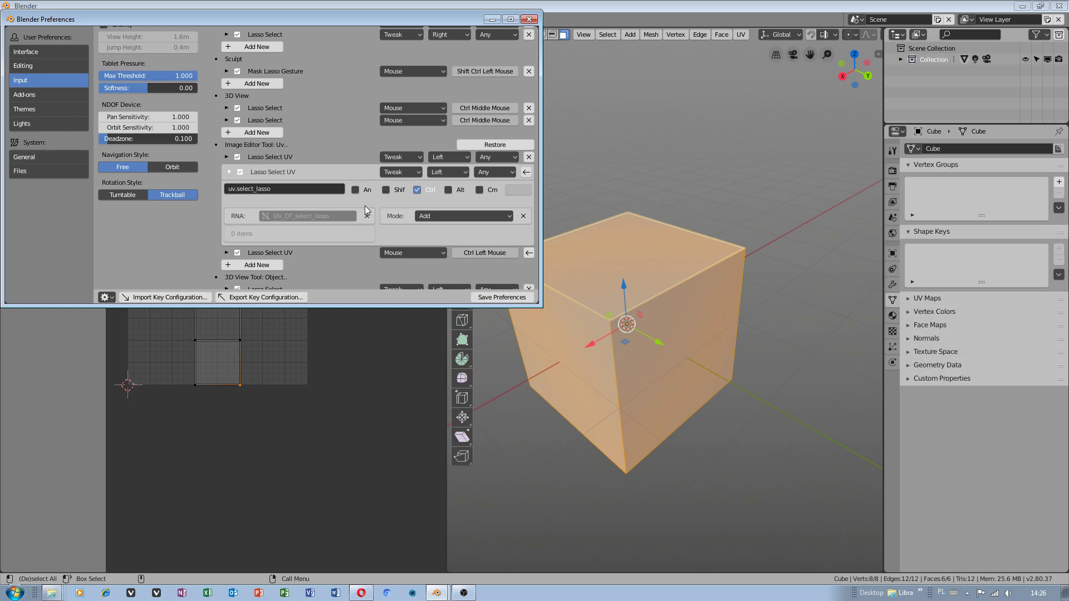
- Change that shortcut's type from Tweak to Mouse Press and close Preferences
click(401, 172)
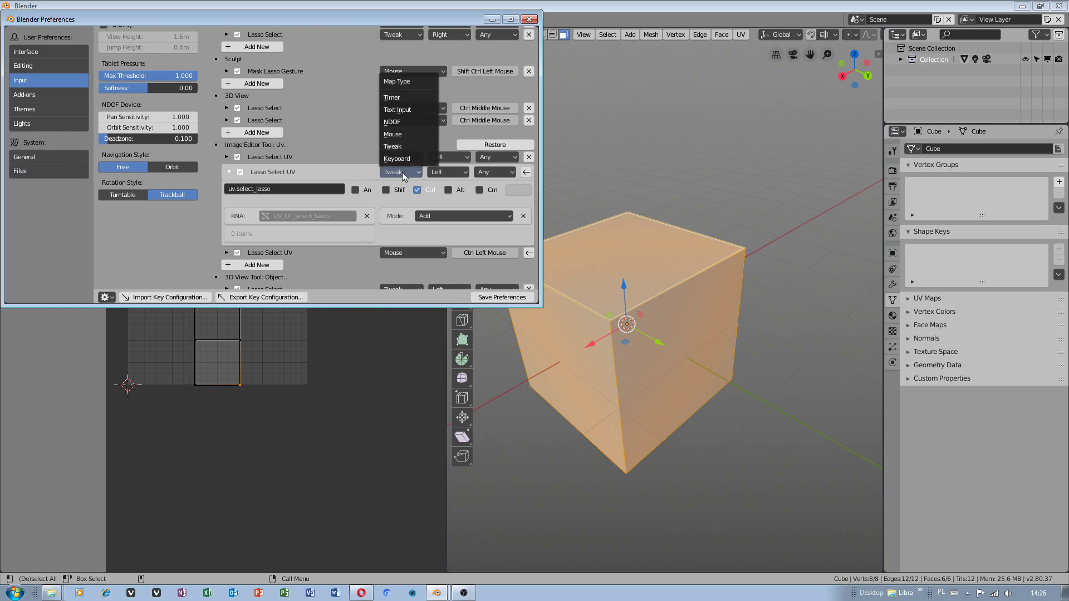
click(392, 134)
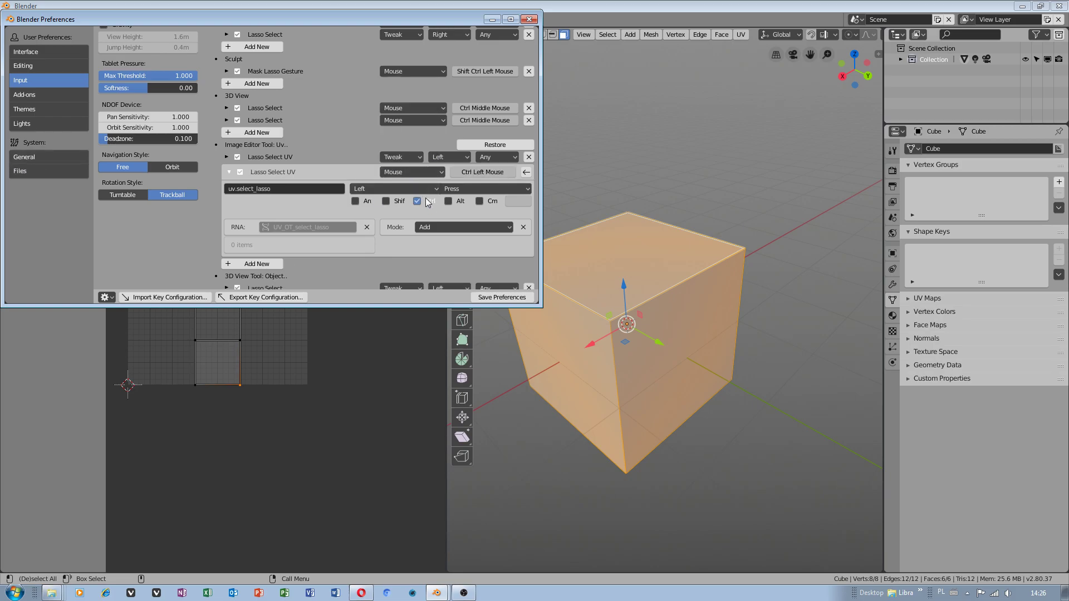
click(417, 200)
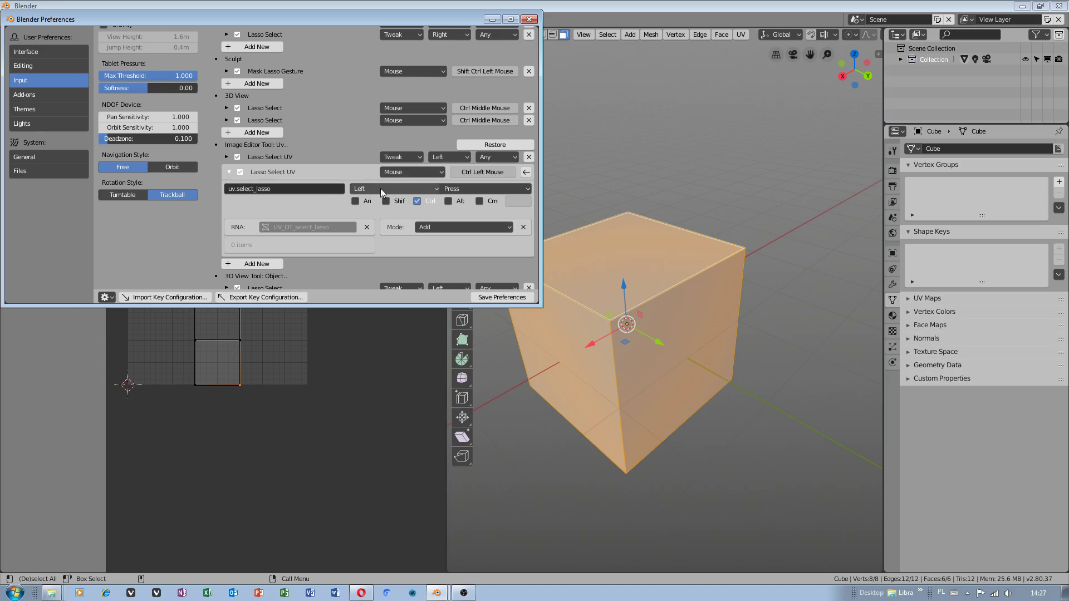
click(528, 19)
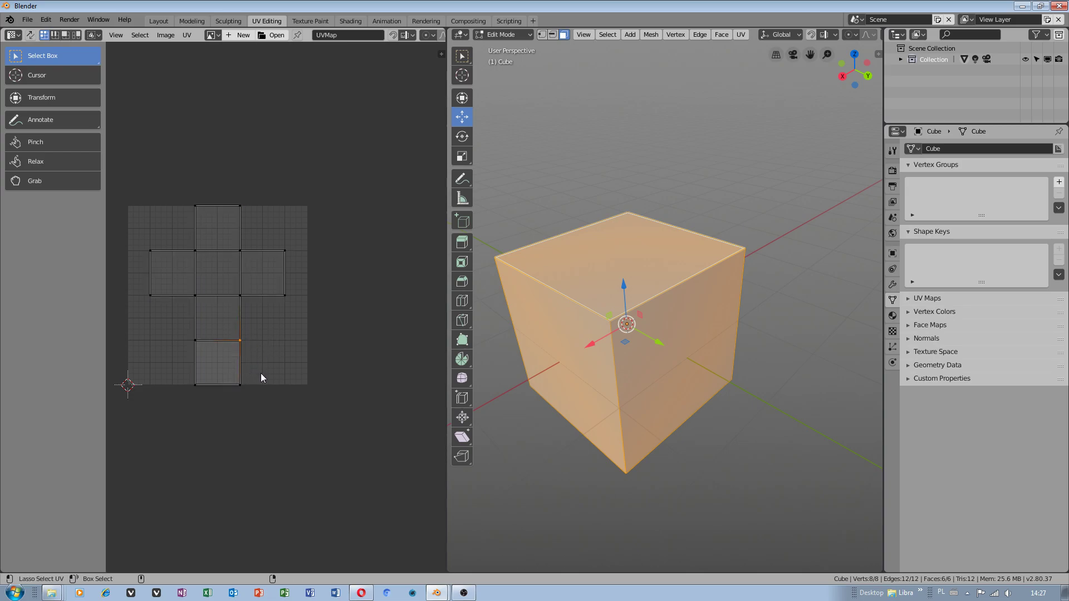
mouse_move(258, 370)
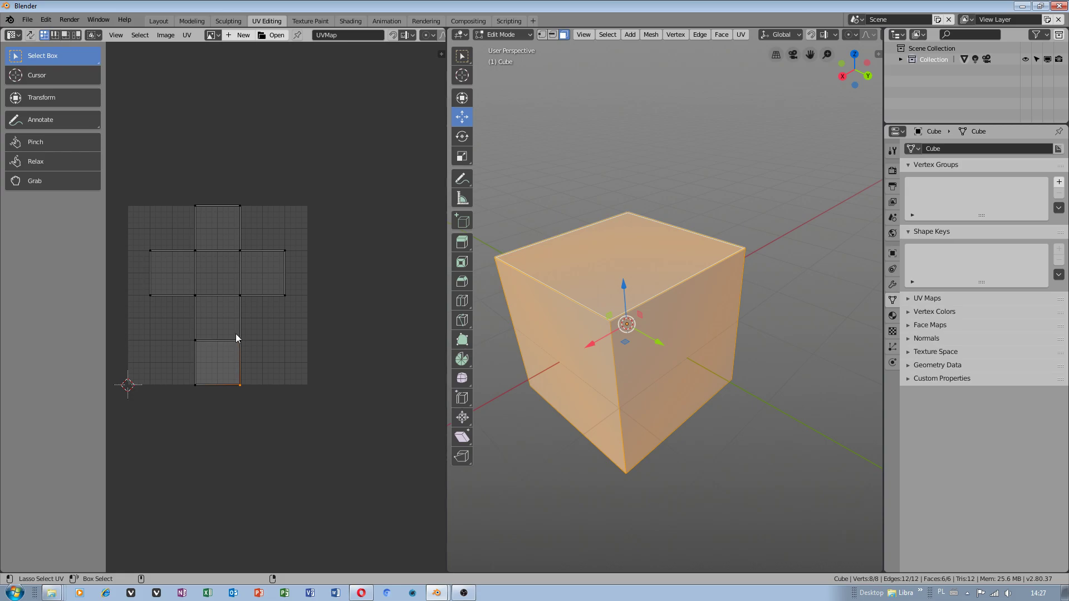
mouse_move(244, 325)
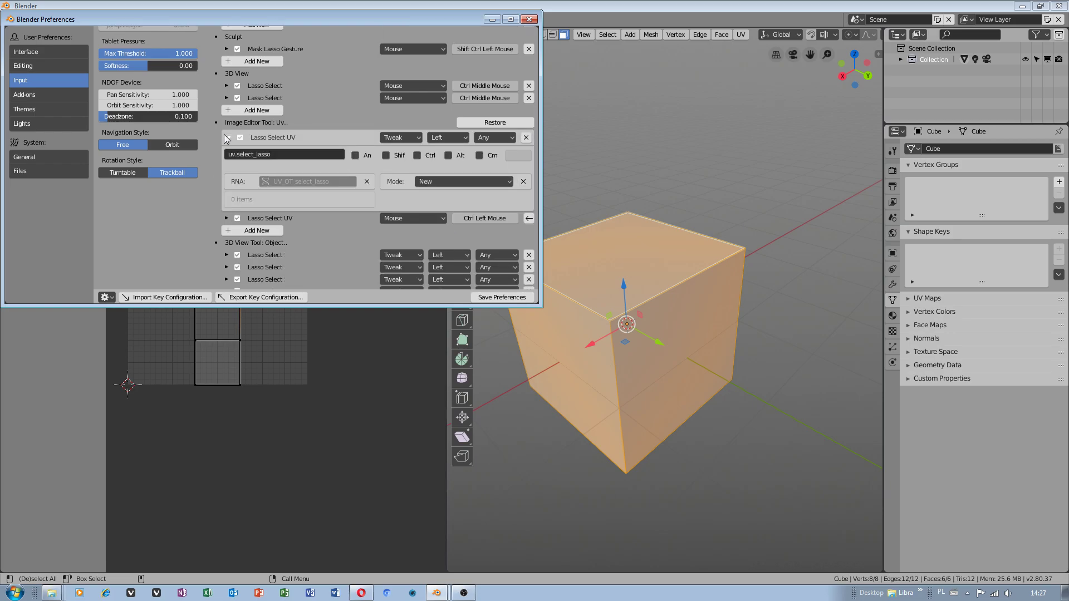
- Set both the Image Editor Tool and UV Editor lasso entries to Add mode
click(463, 181)
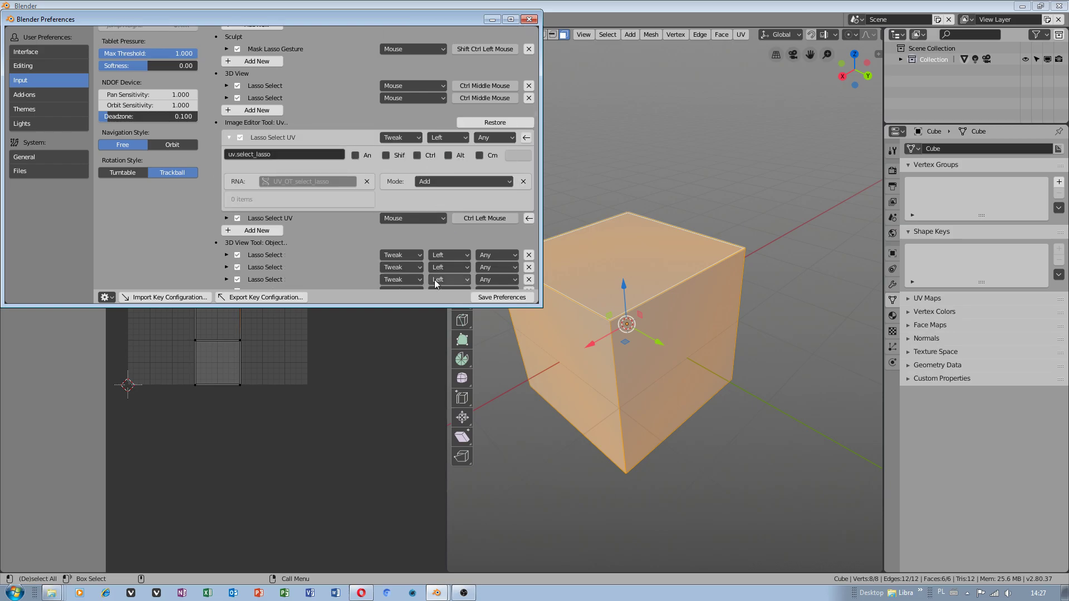
click(529, 18)
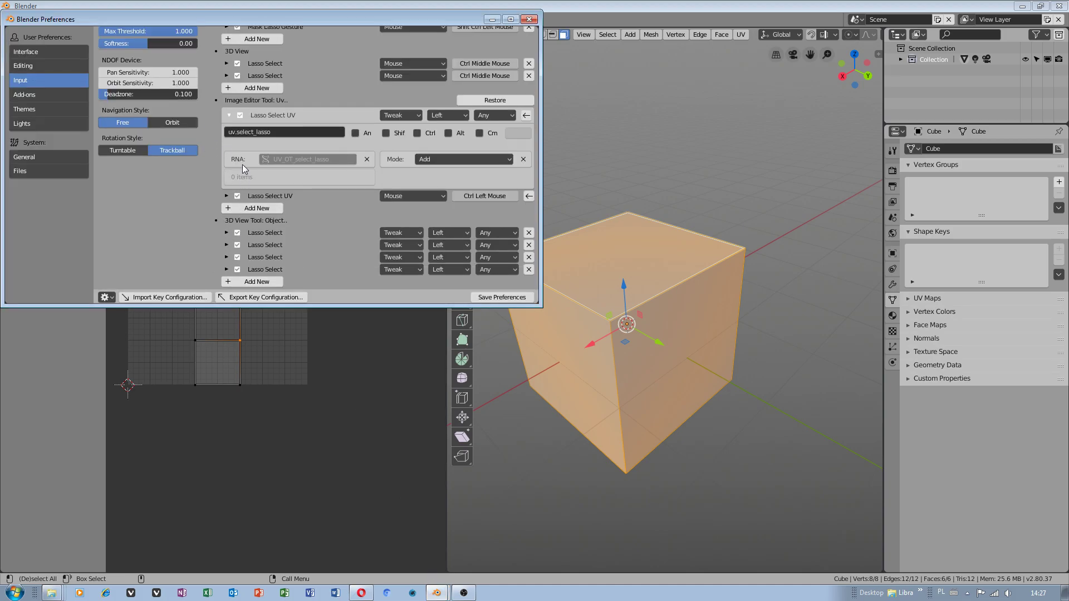
click(227, 198)
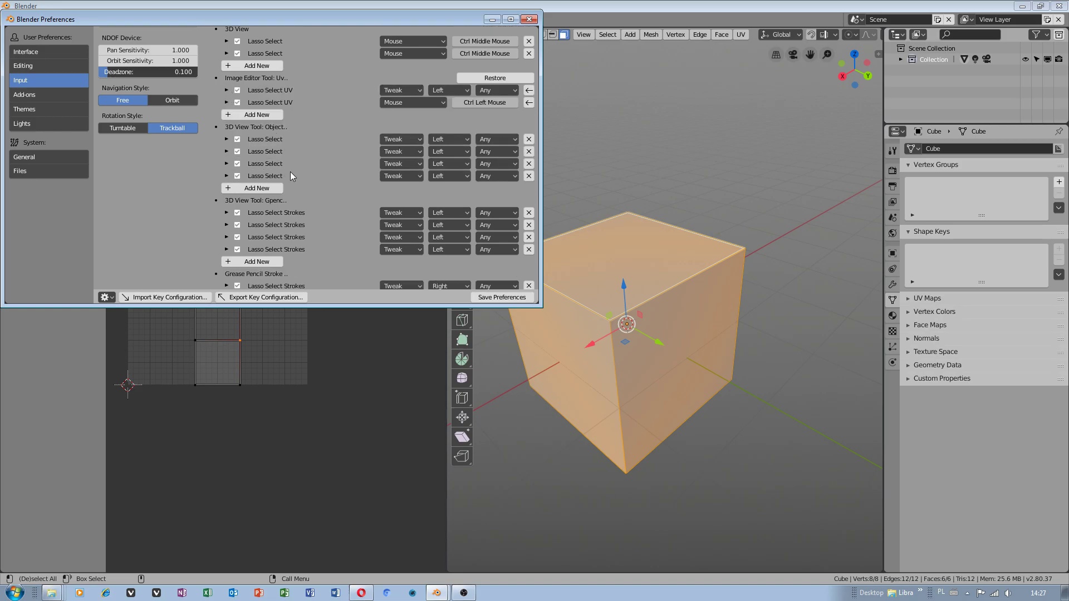
scroll(down, 3)
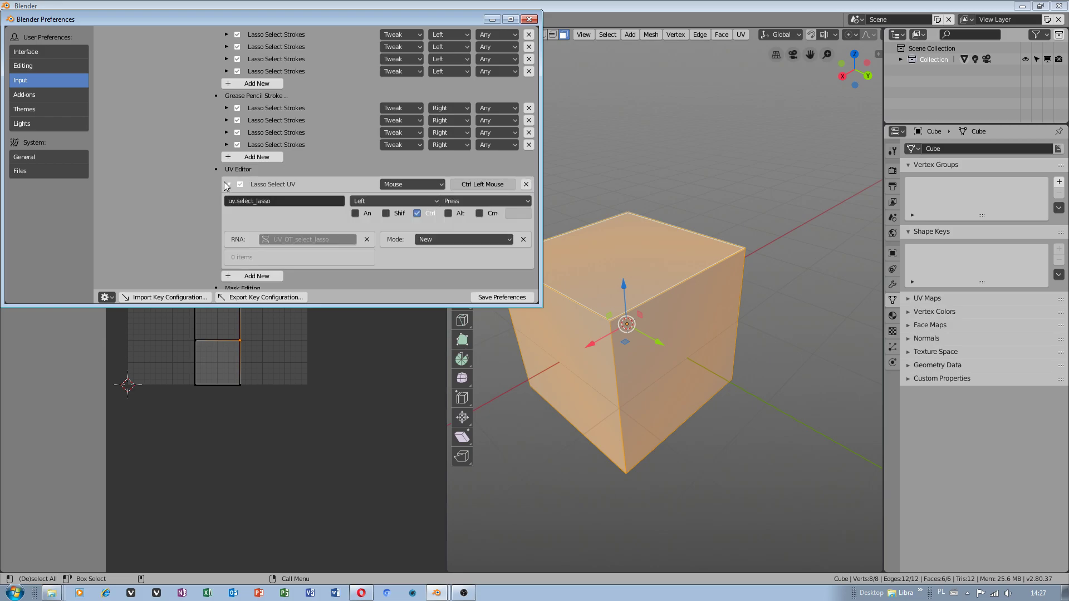
click(462, 239)
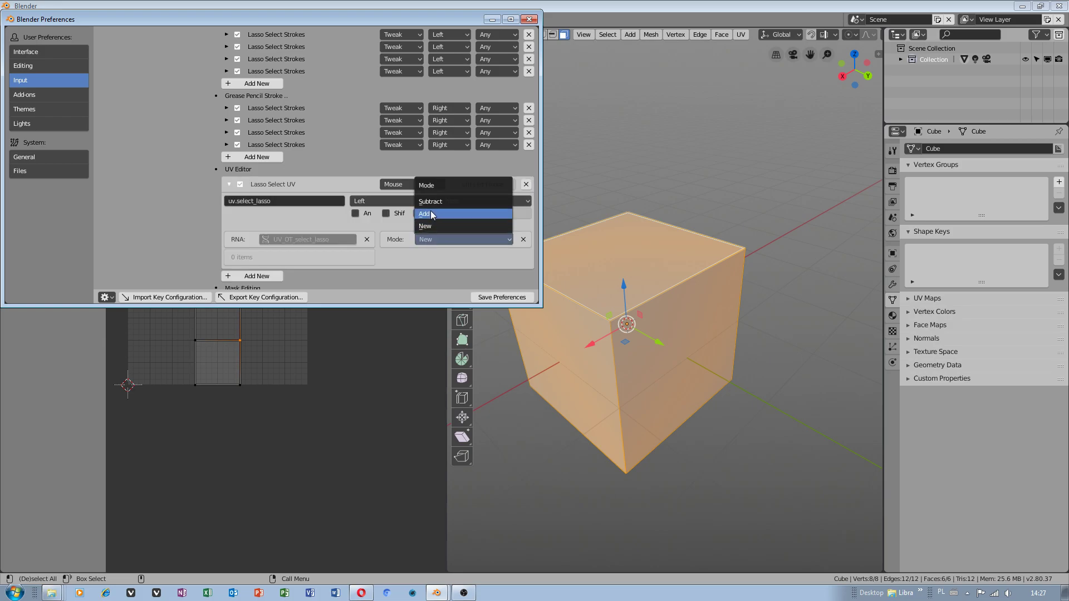
click(528, 18)
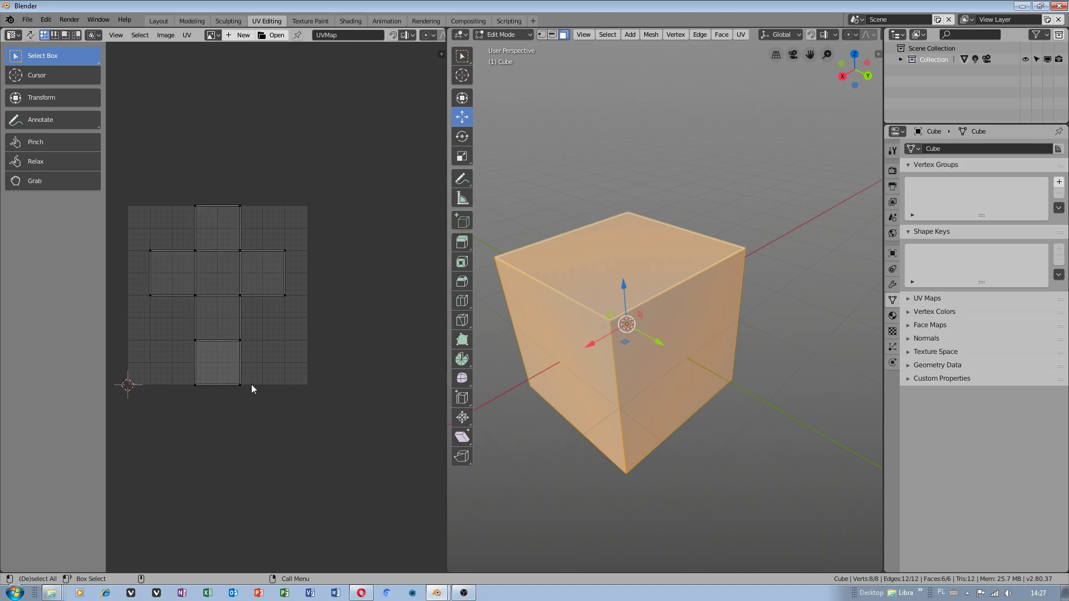
- Test lasso selection on the UV layout, then bring Preferences back to the front
click(239, 367)
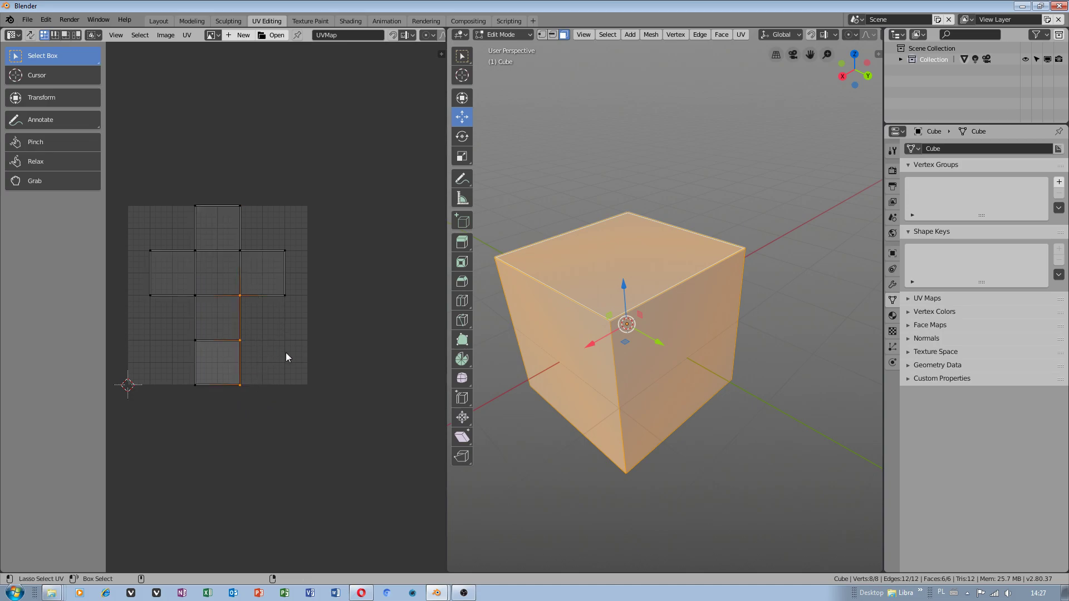
click(282, 412)
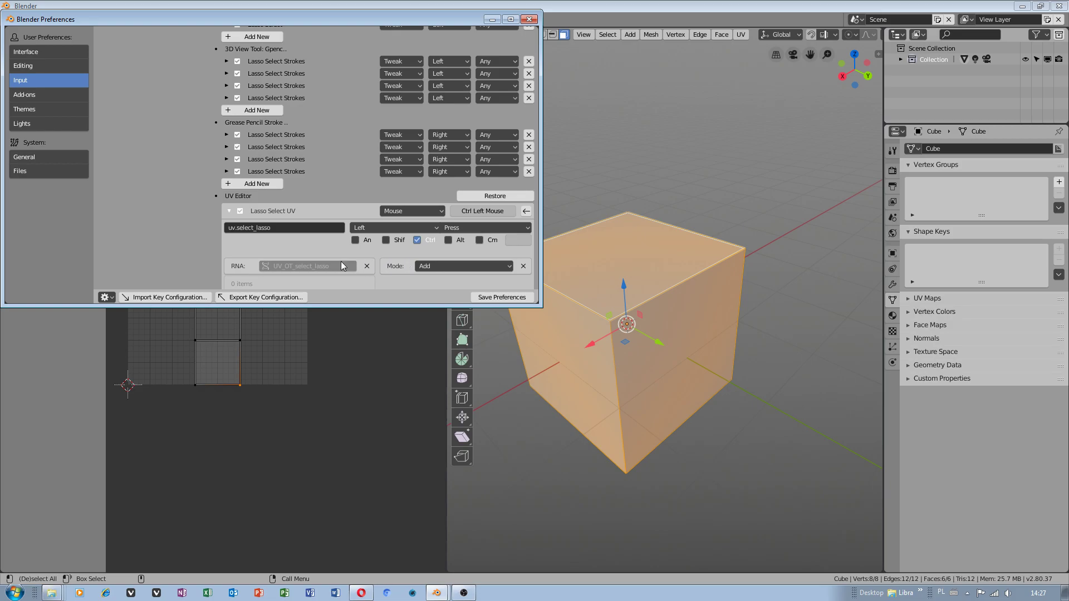
- Switch the UV Editor Lasso Select UV mode to New and return to the UV layout
scroll(down, 3)
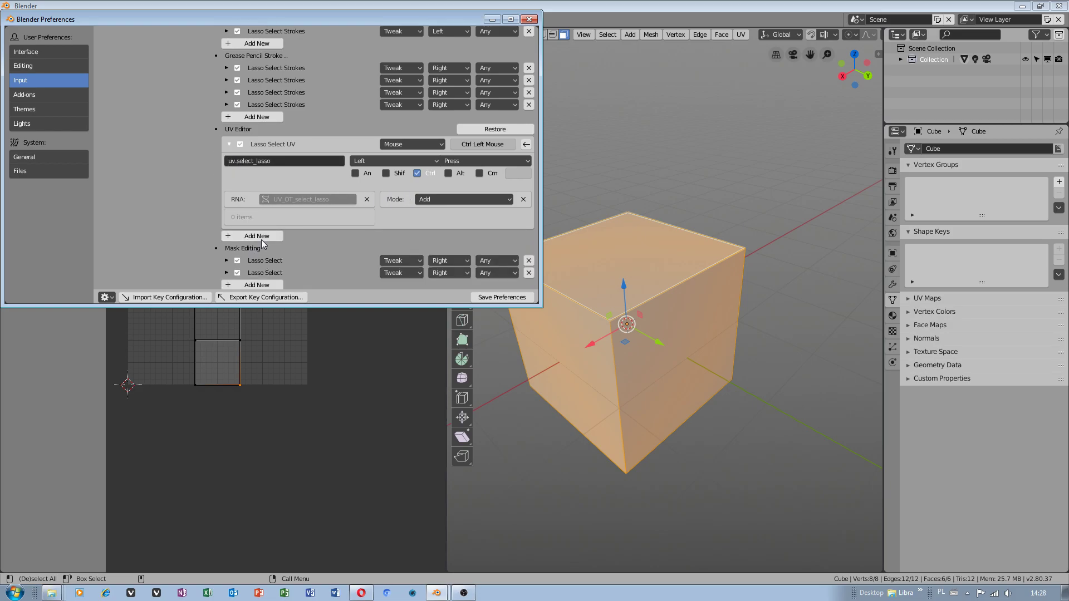
mouse_move(462, 215)
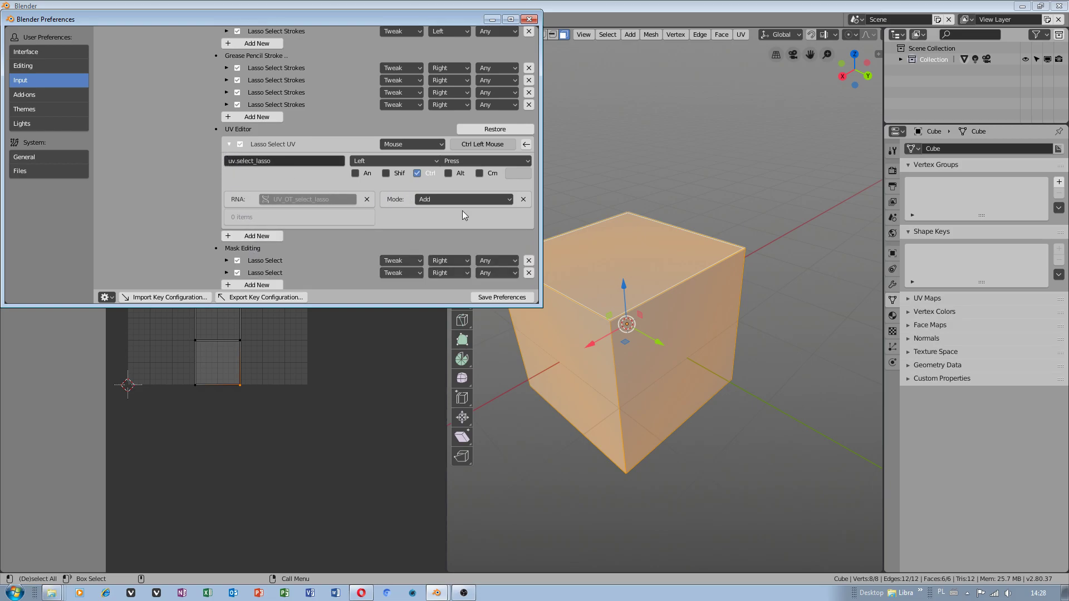
mouse_move(434, 202)
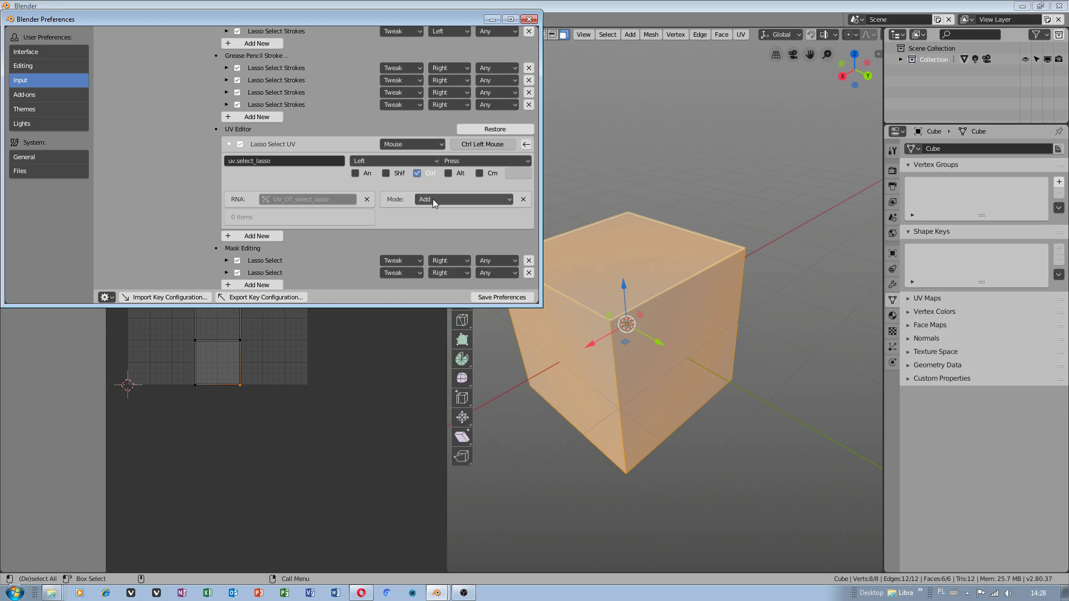
click(463, 199)
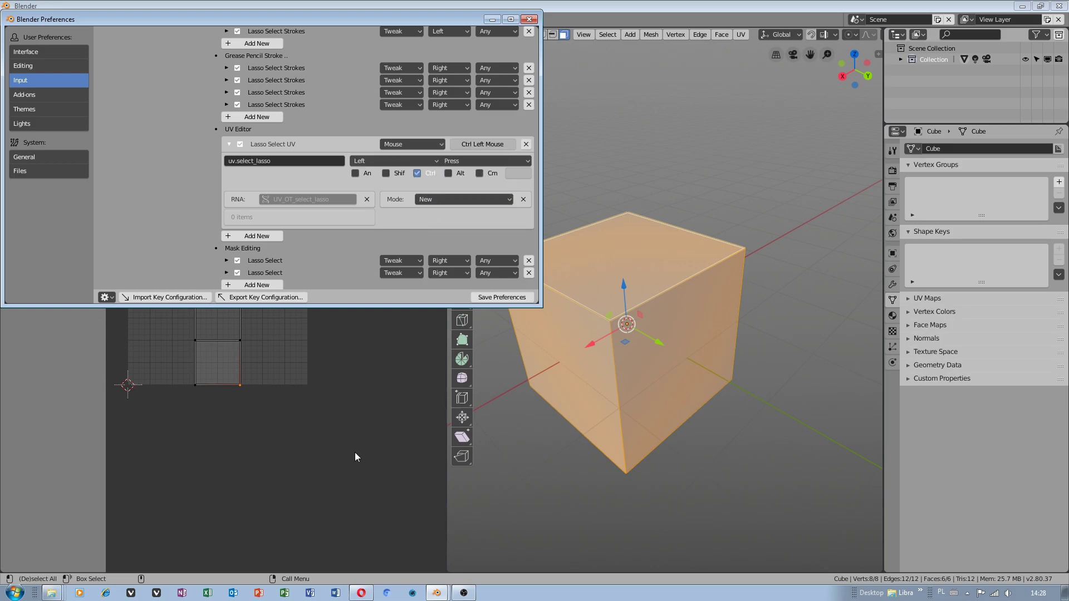
click(529, 18)
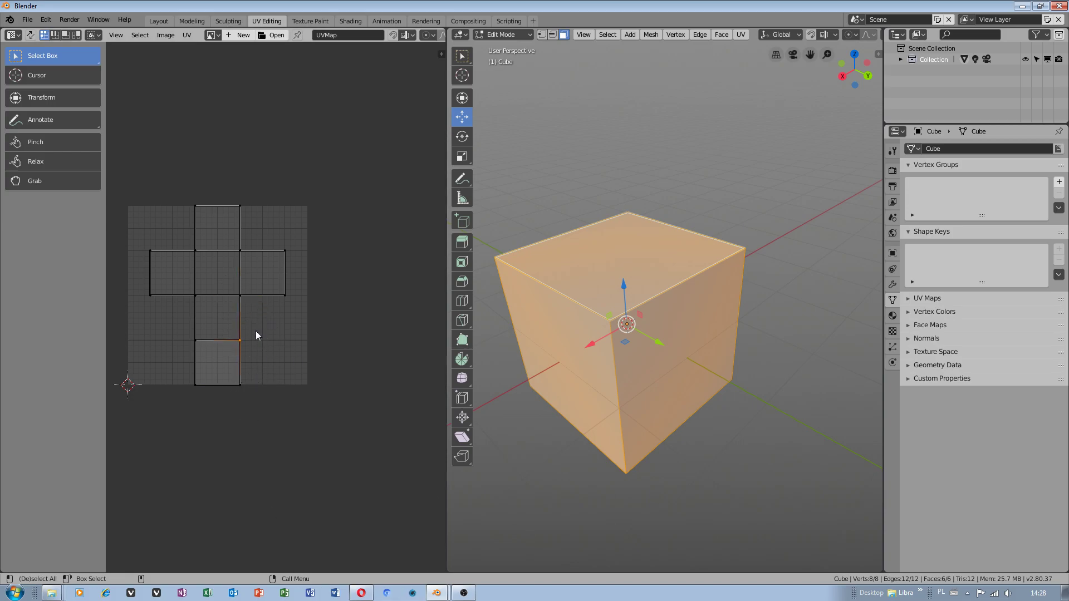
- Make a new UV selection, then bring back the Lasso Select UV keymap entry set to New
click(218, 371)
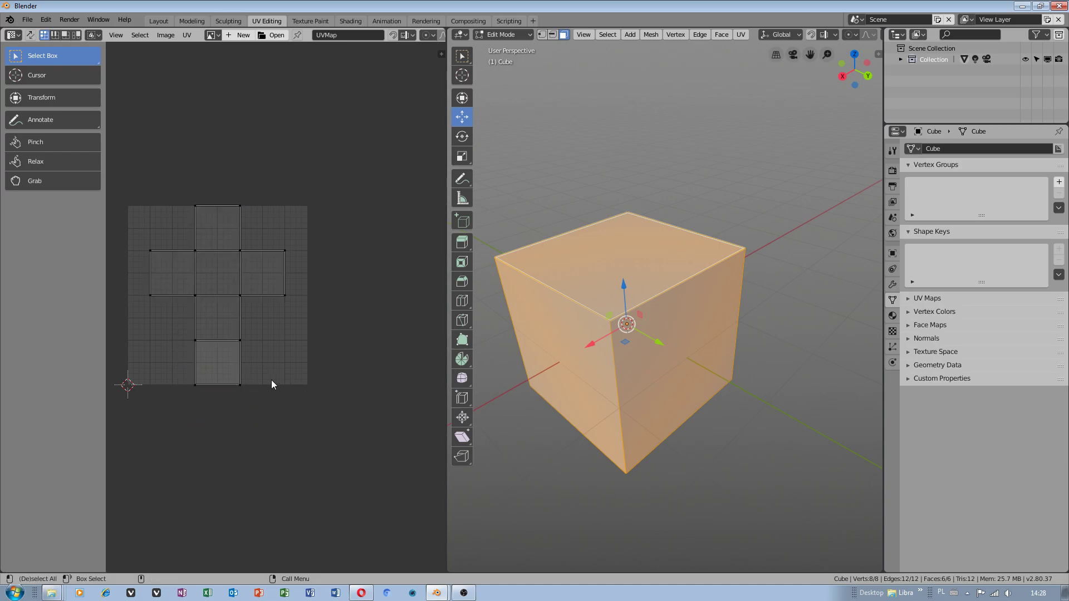
click(218, 361)
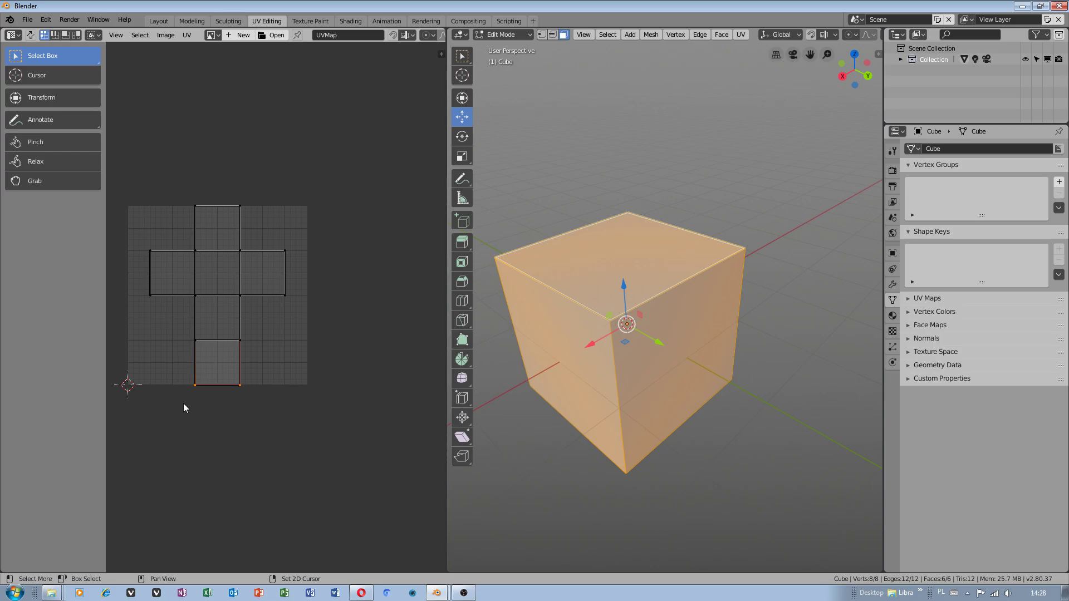
click(207, 320)
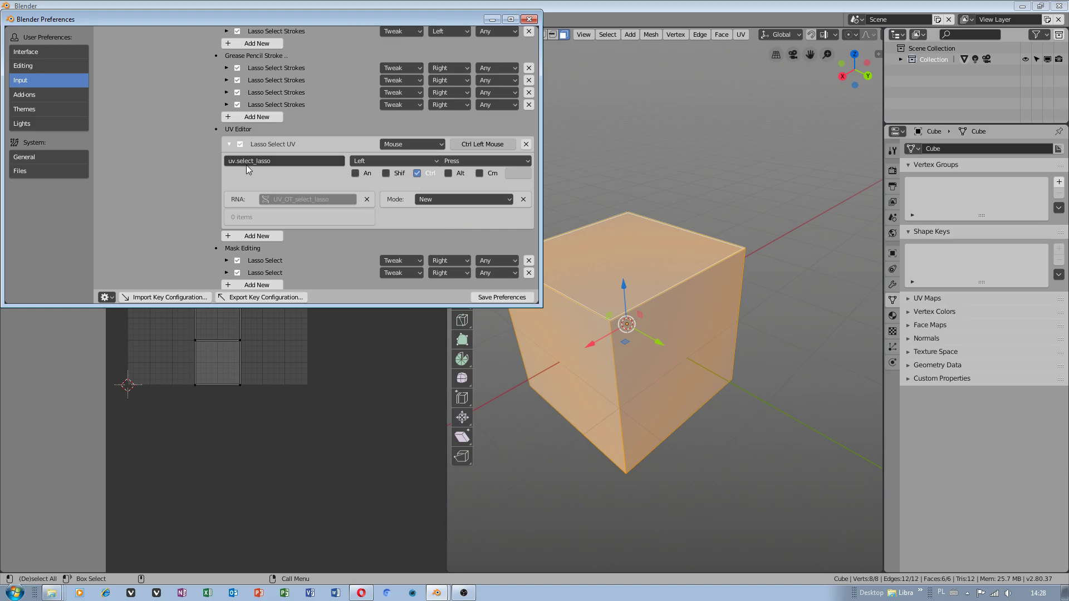
- Change the Lasso Select UV mode dropdown from New to Add
click(462, 199)
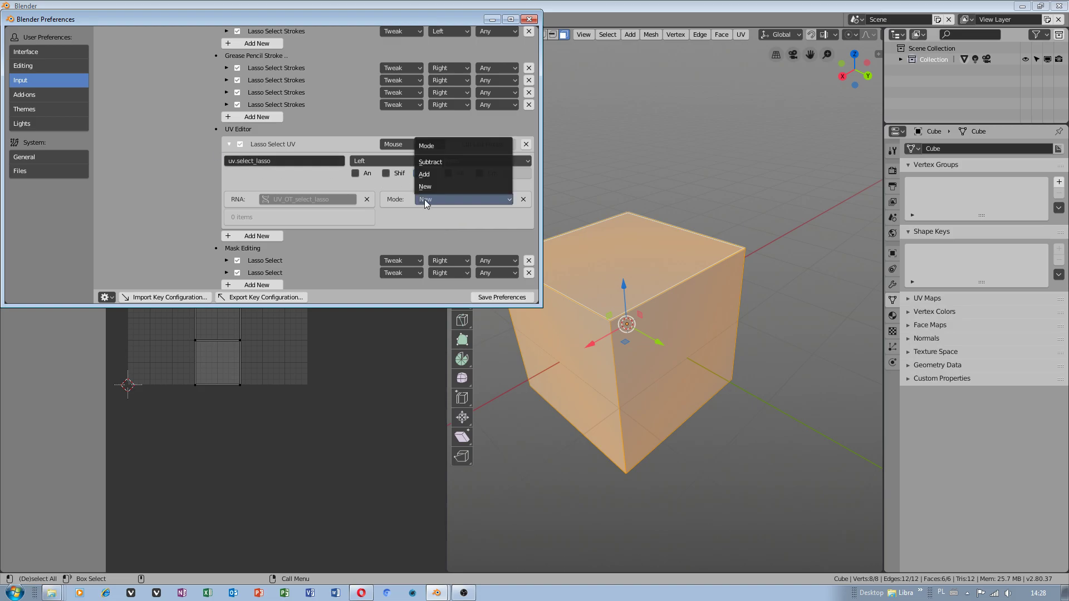
click(424, 173)
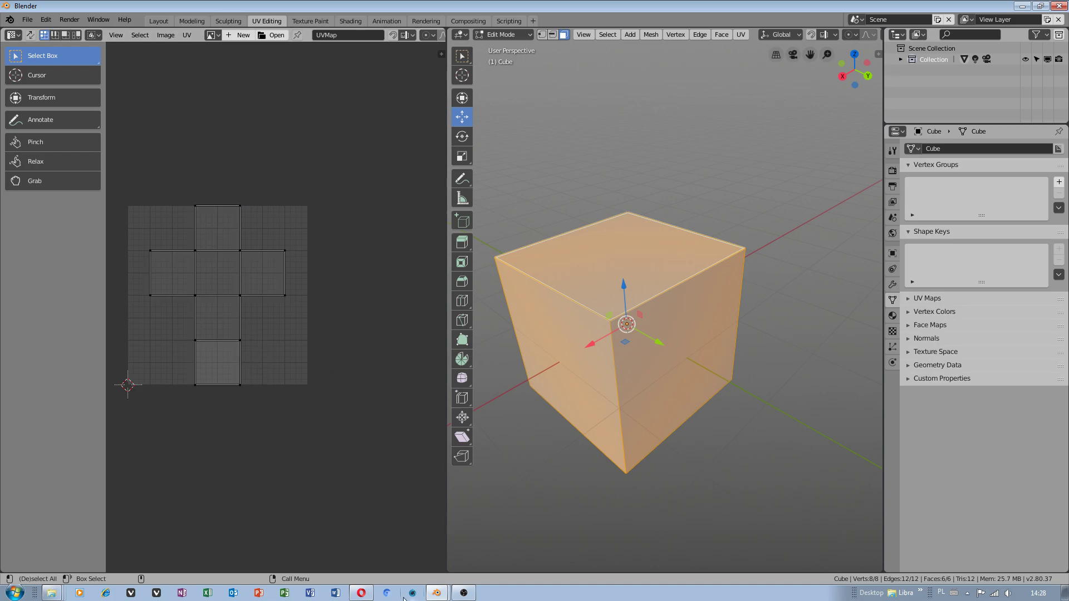
mouse_move(201, 362)
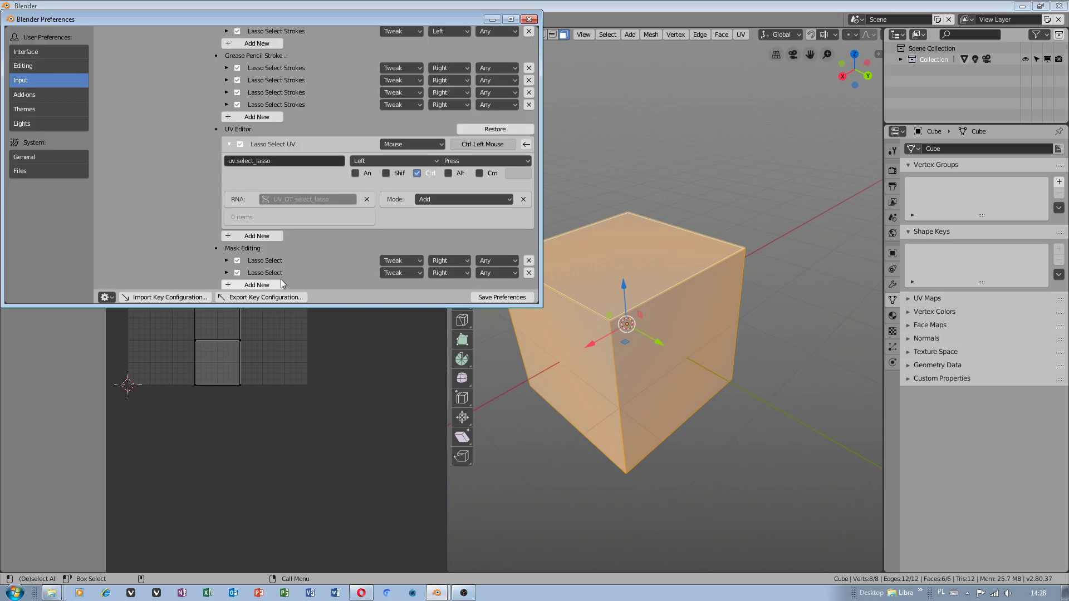
mouse_move(264, 297)
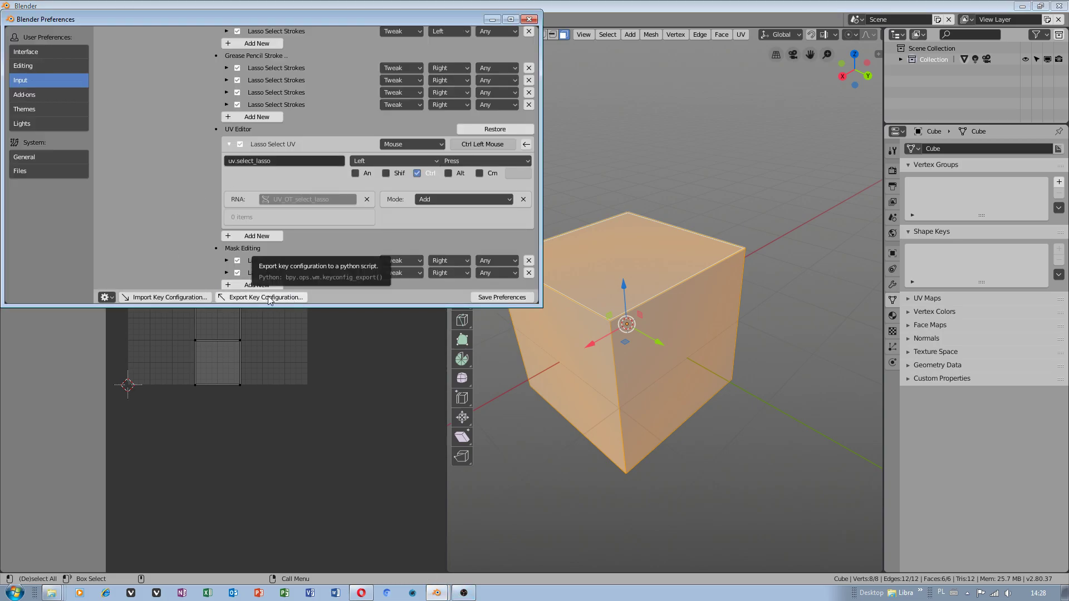
- Export the key configuration as 'test 2' and save the preferences
click(265, 296)
text(t)
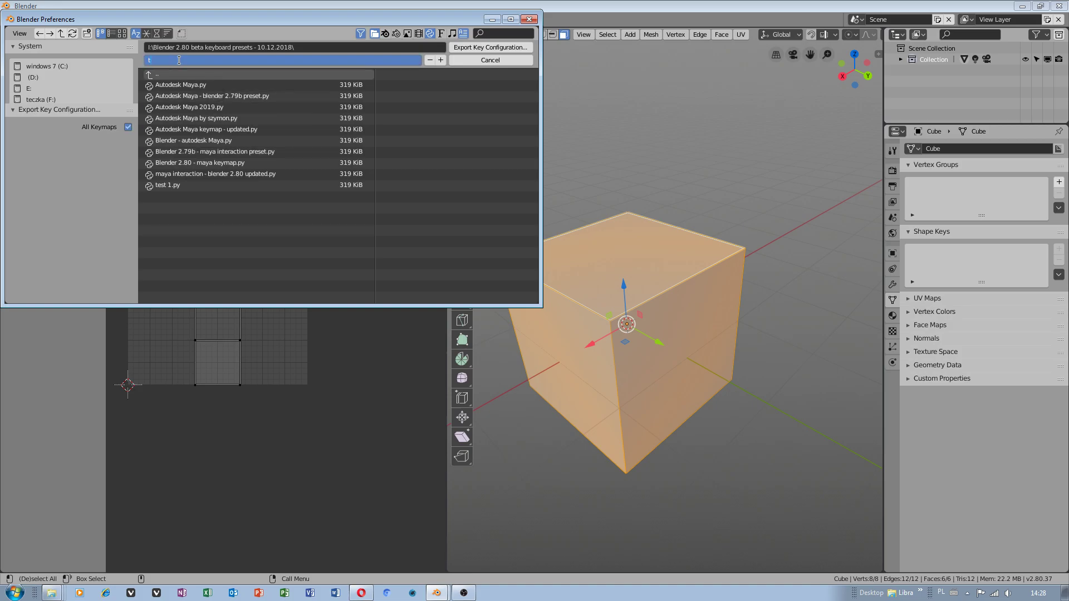
text(est 2)
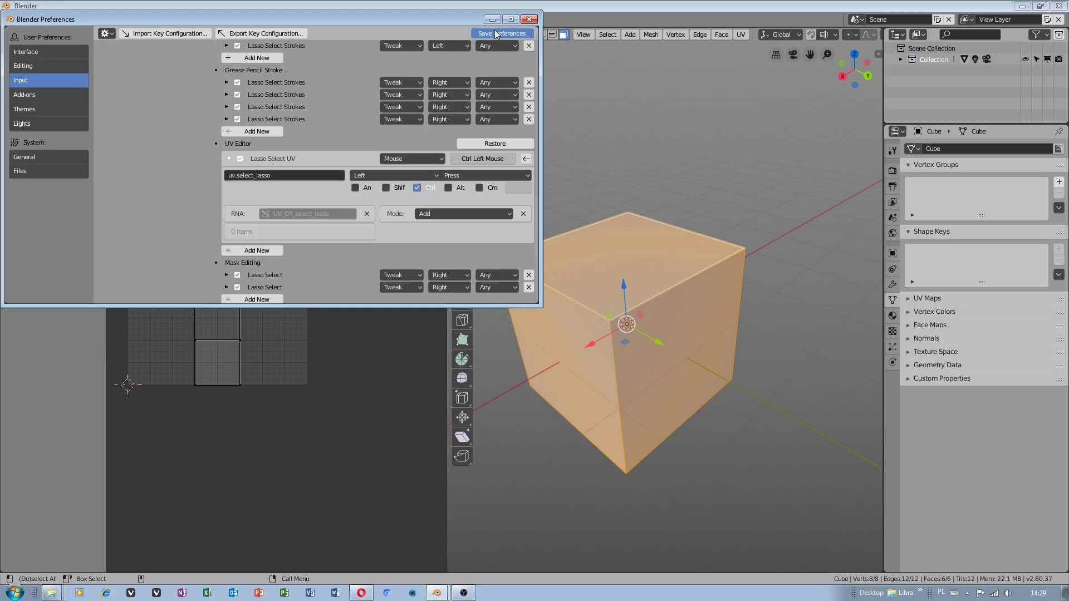
click(529, 18)
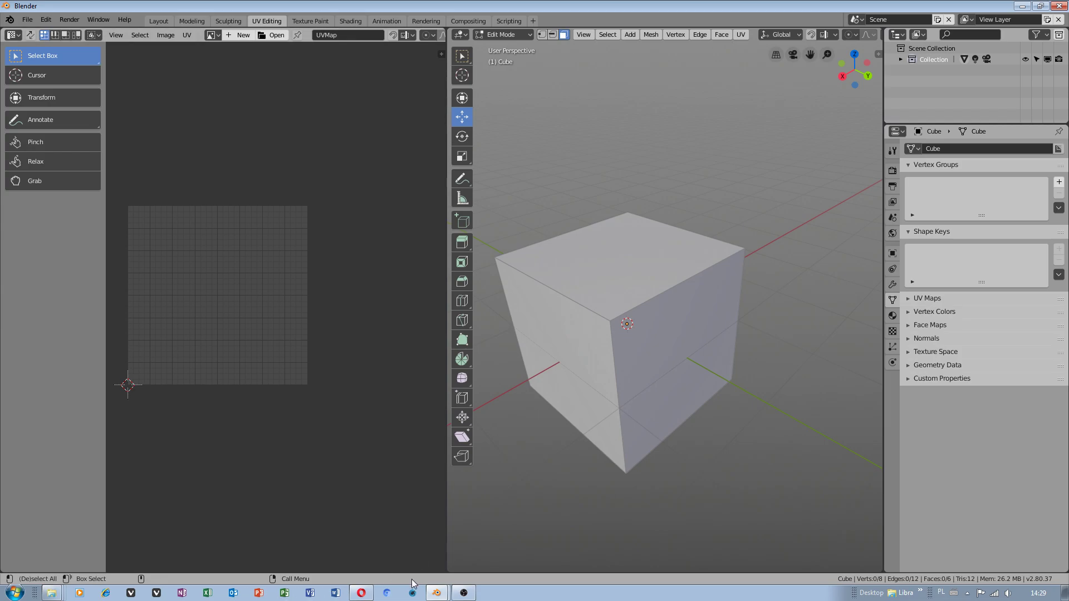
mouse_move(67, 555)
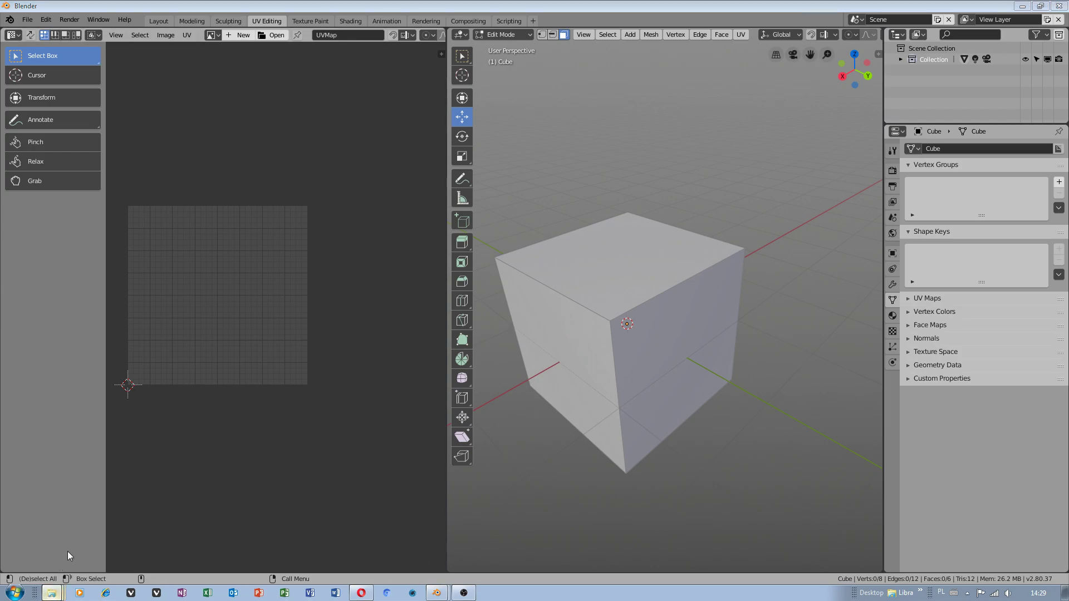
- Open a Windows Explorer window on Local Disk (D:) from the taskbar
right_click(559, 297)
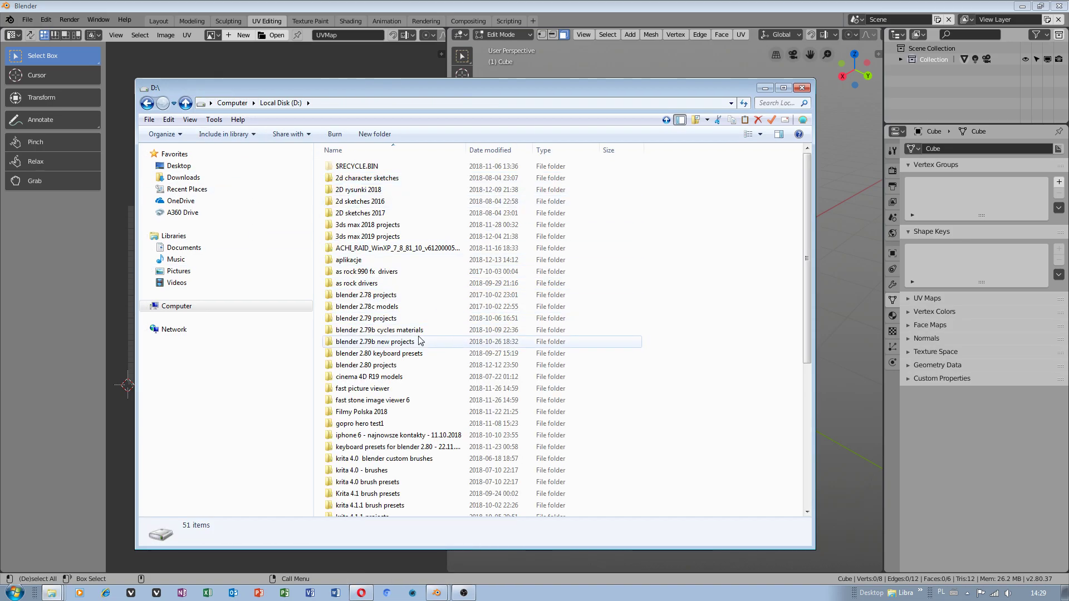
- Browse in Explorer to aplikacje > Blender 2.80 > 2.80 > scripts > presets > keyconfig
scroll(down, 3)
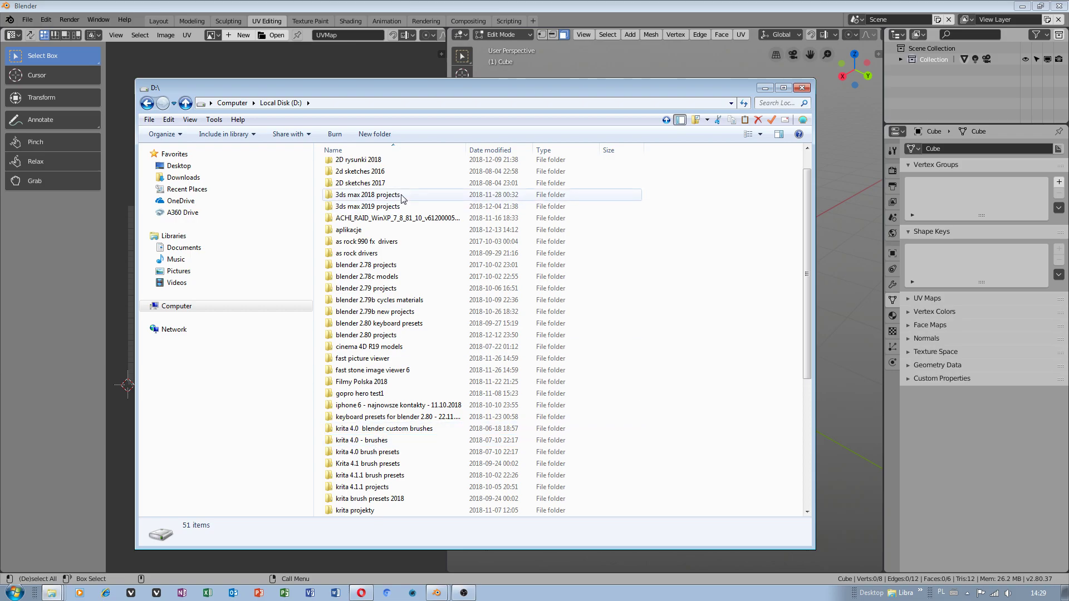
double_click(347, 230)
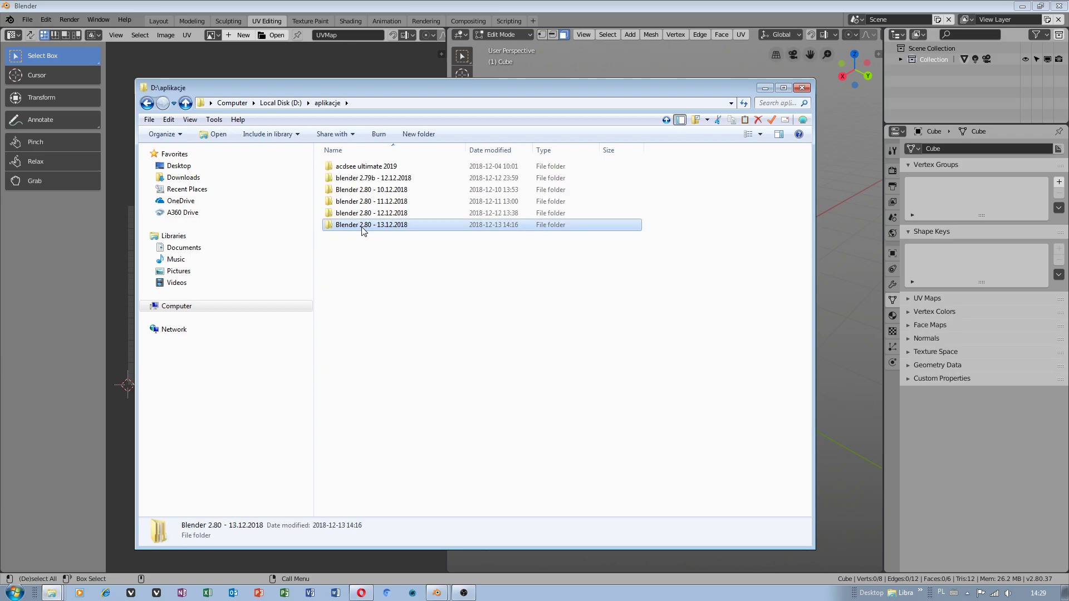
double_click(371, 225)
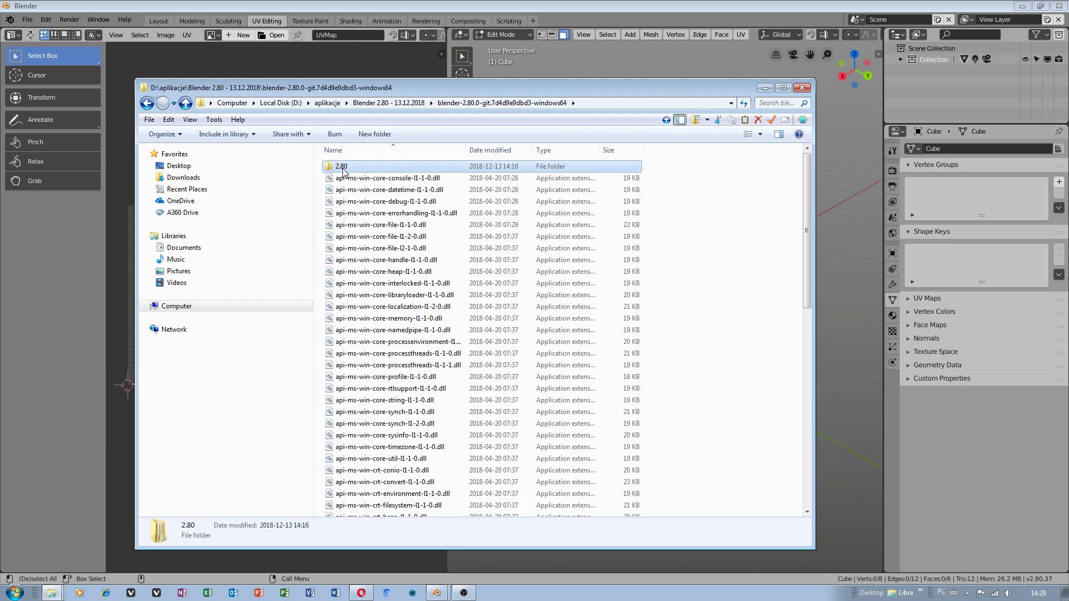
double_click(340, 166)
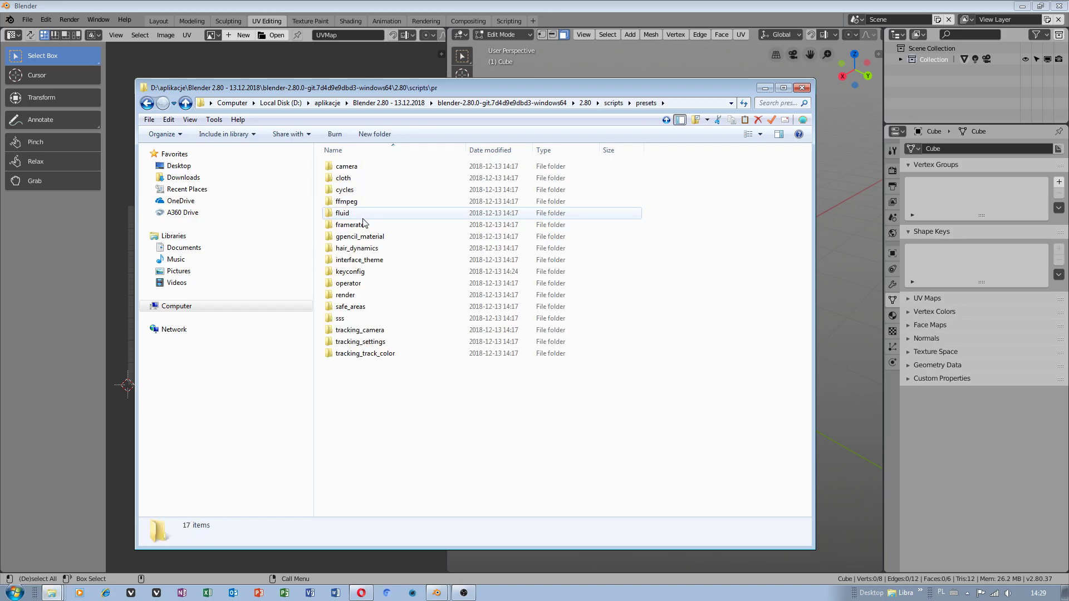
click(349, 271)
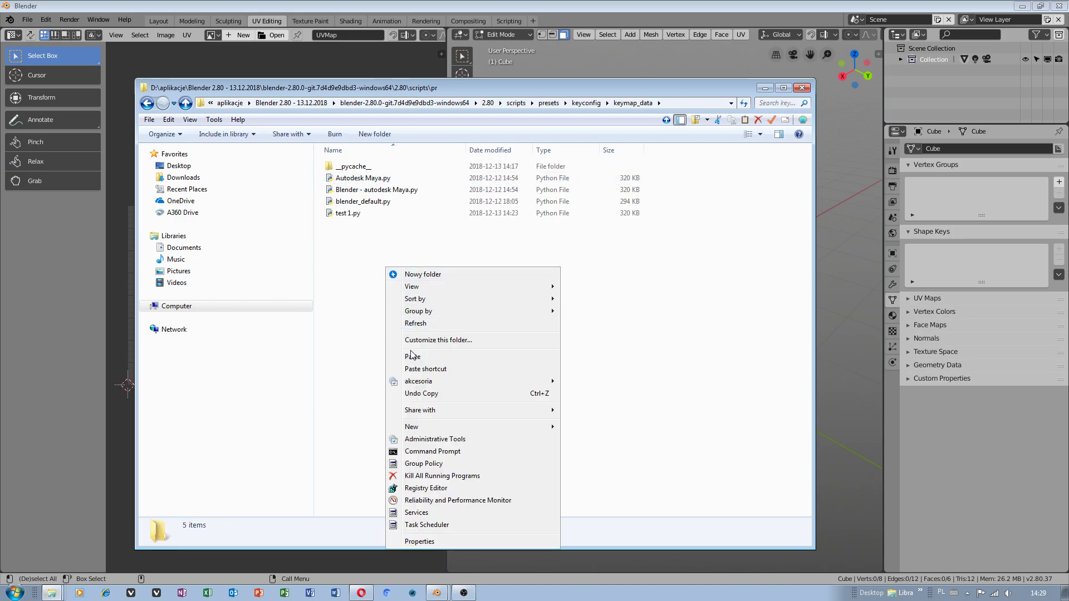
click(379, 364)
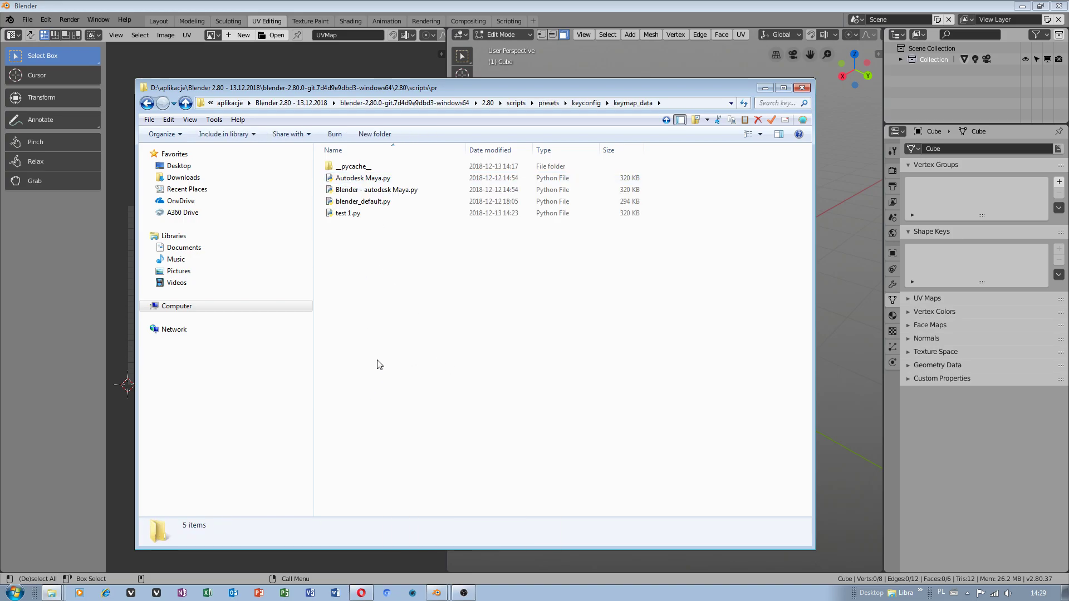
- Copy test 2.py from the teczka (F:) drive into the keyconfig folder
right_click(379, 364)
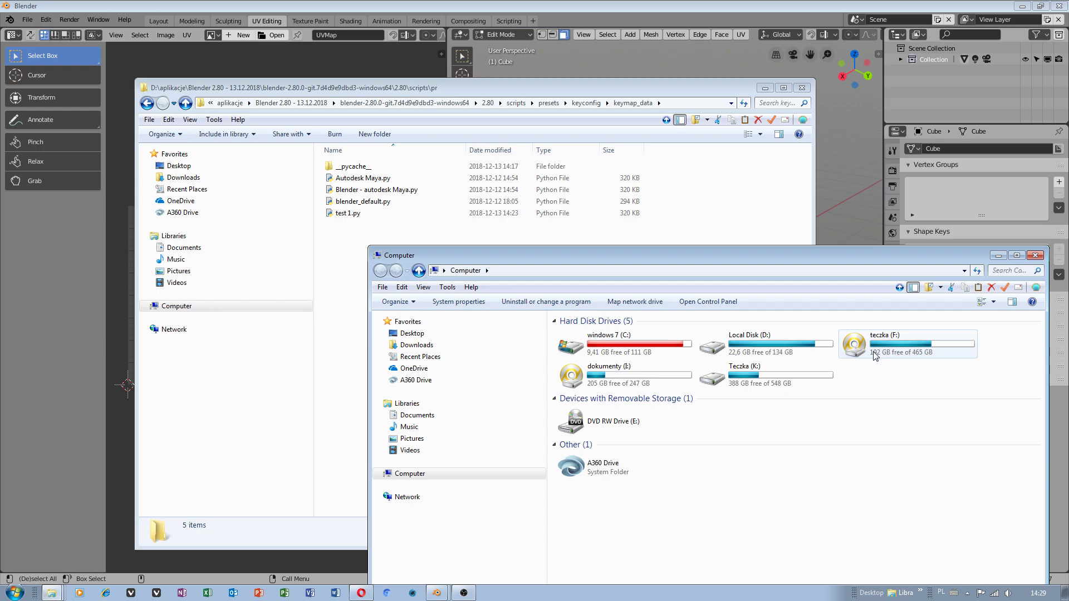
double_click(609, 375)
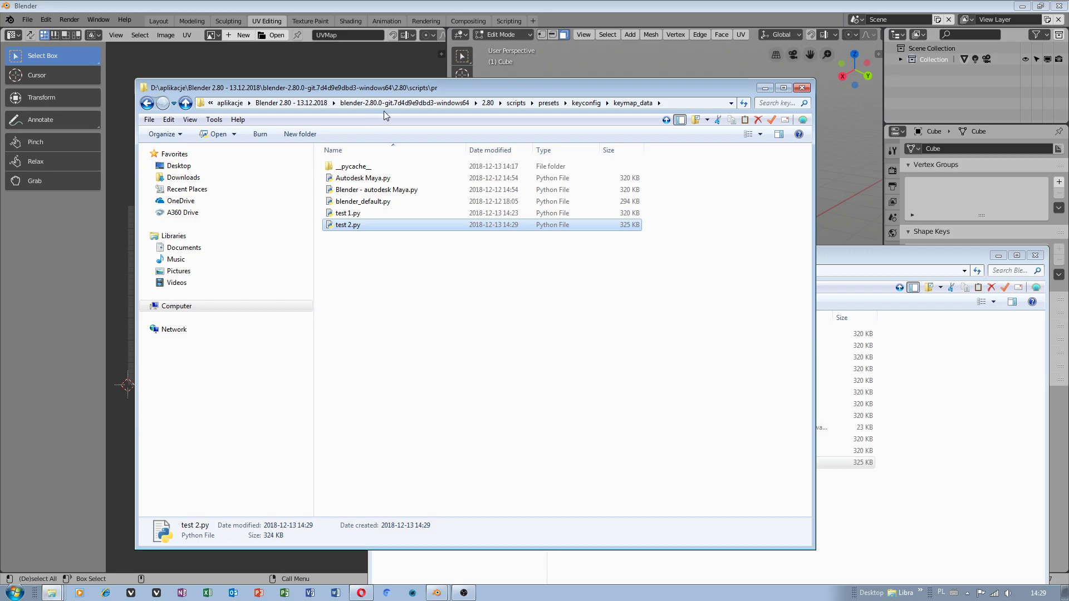
click(681, 103)
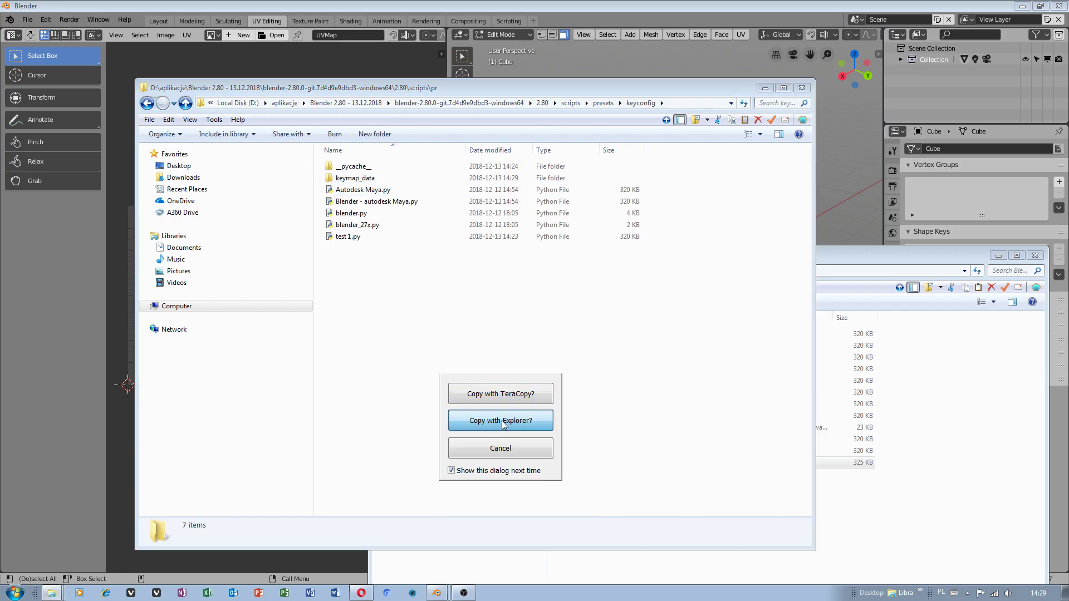
click(500, 419)
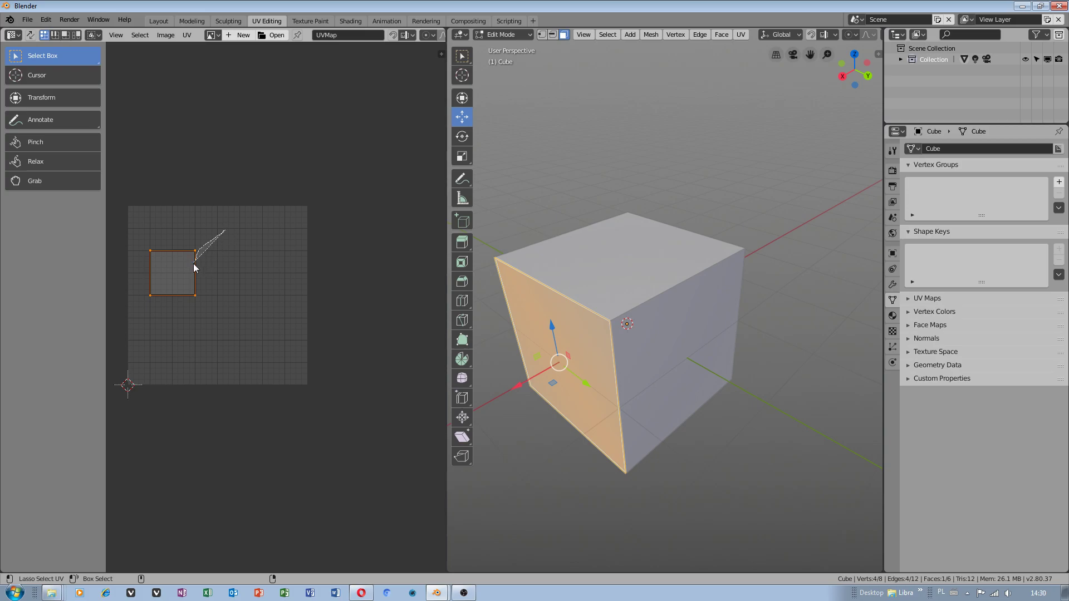
- Clear and reselect the UV face in Blender's UV Editor
click(225, 300)
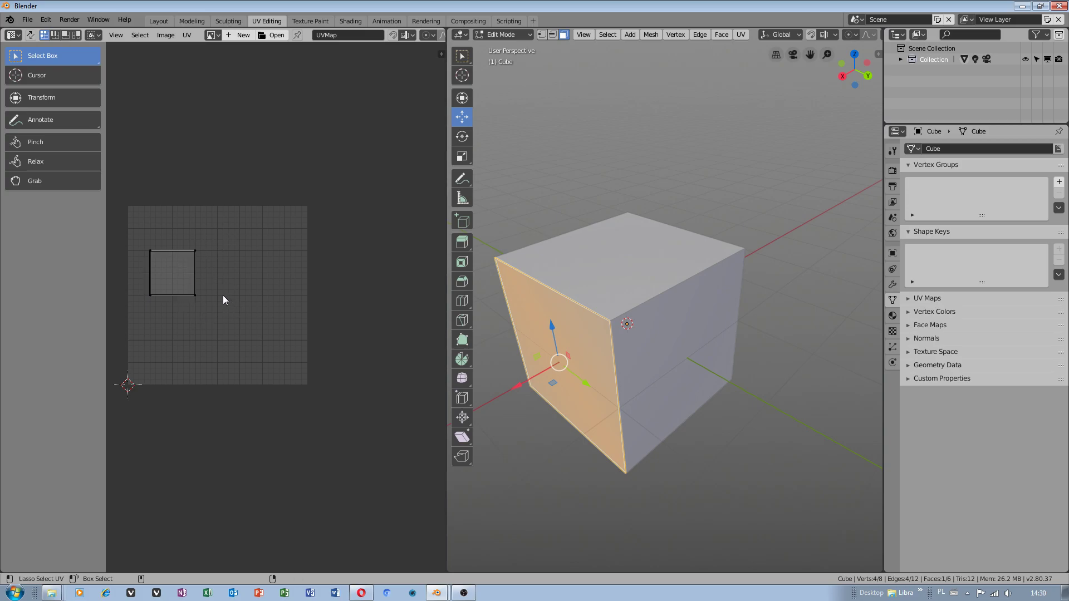
click(172, 273)
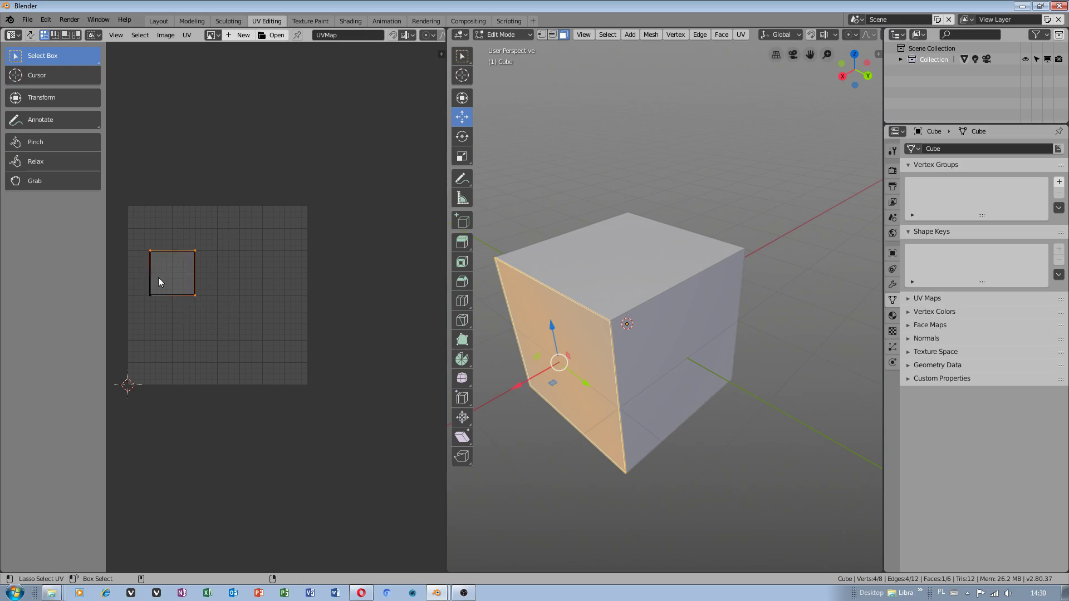
click(45, 19)
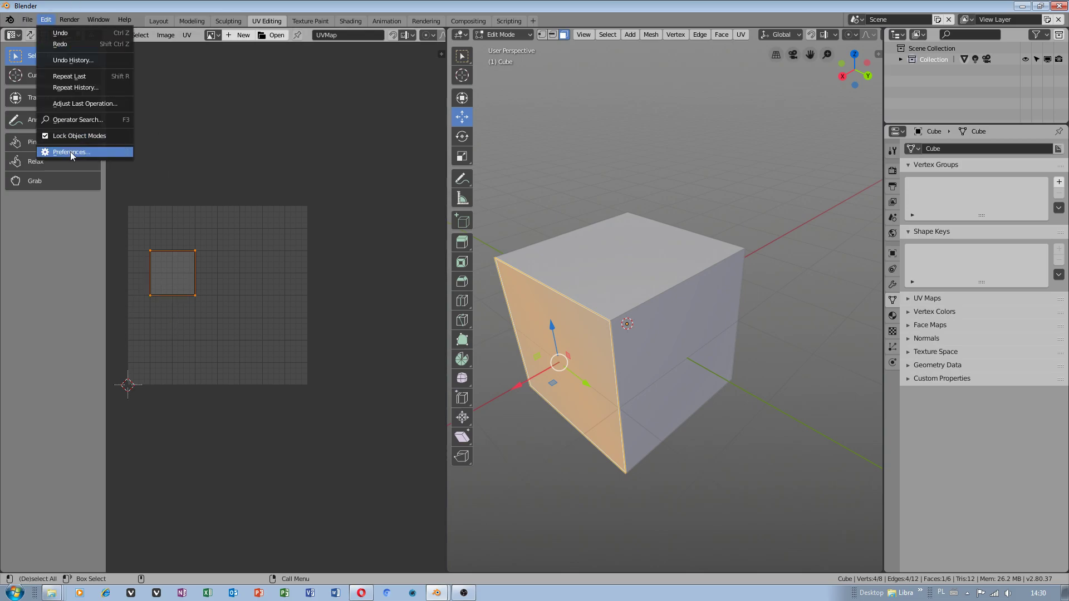
- Choose Test 2 as the keymap preset in Input preferences and return to the UV editor
click(71, 152)
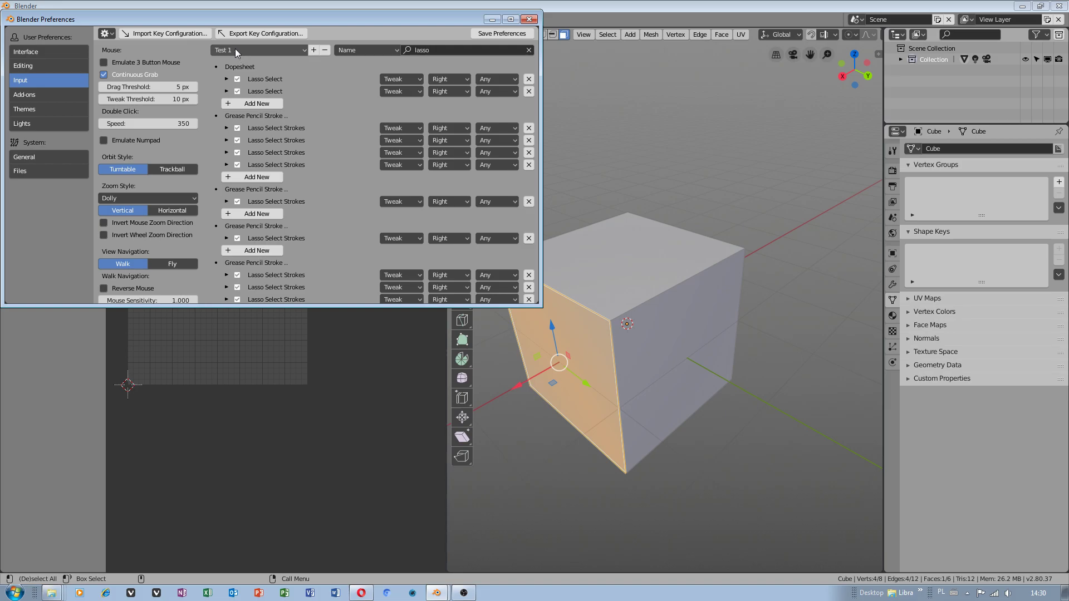
click(259, 49)
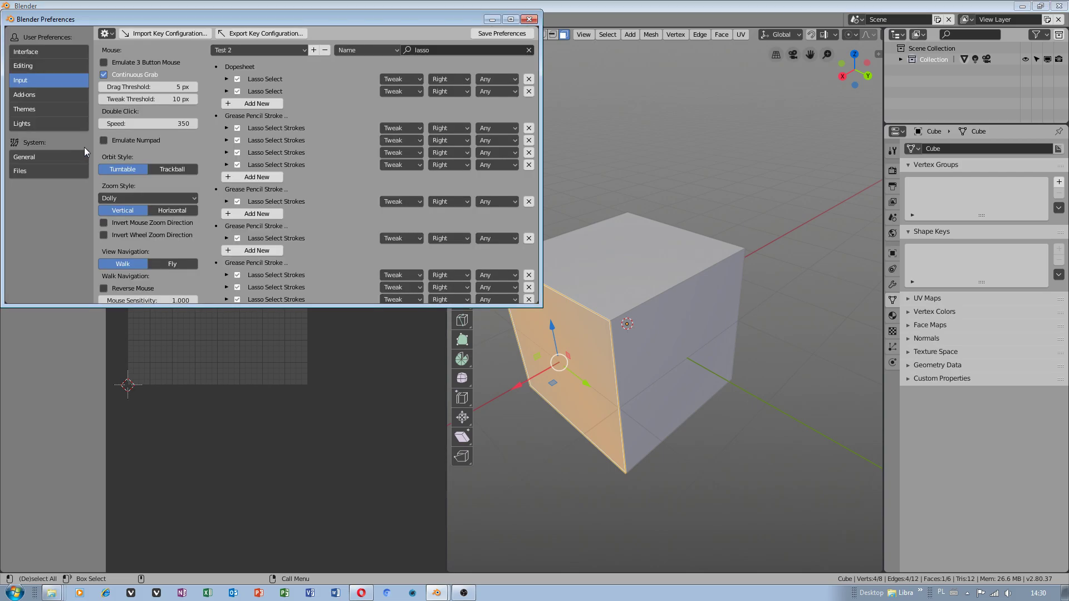
click(259, 49)
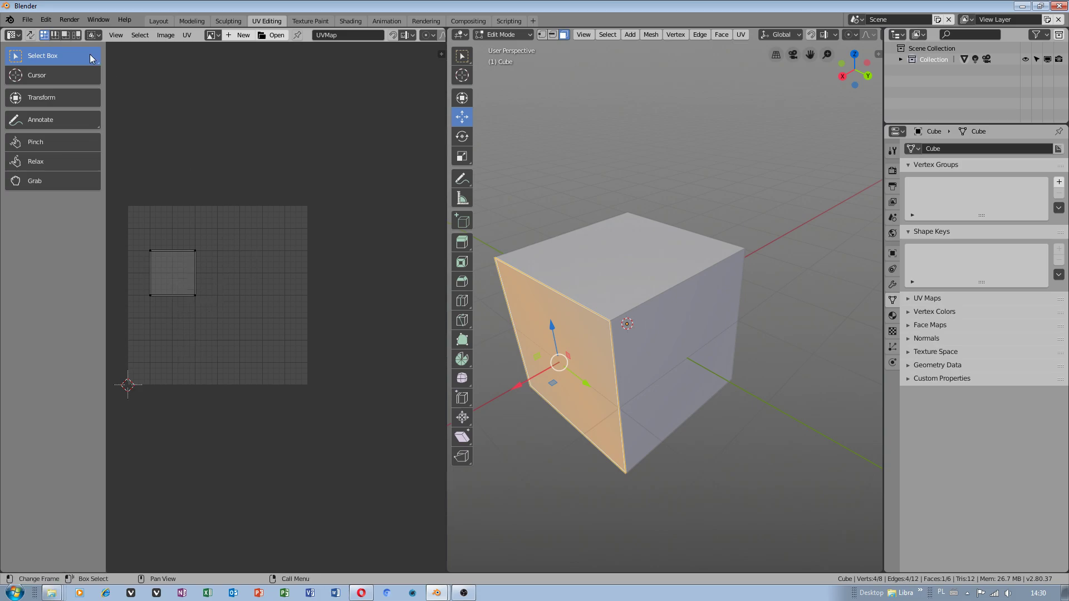
click(45, 19)
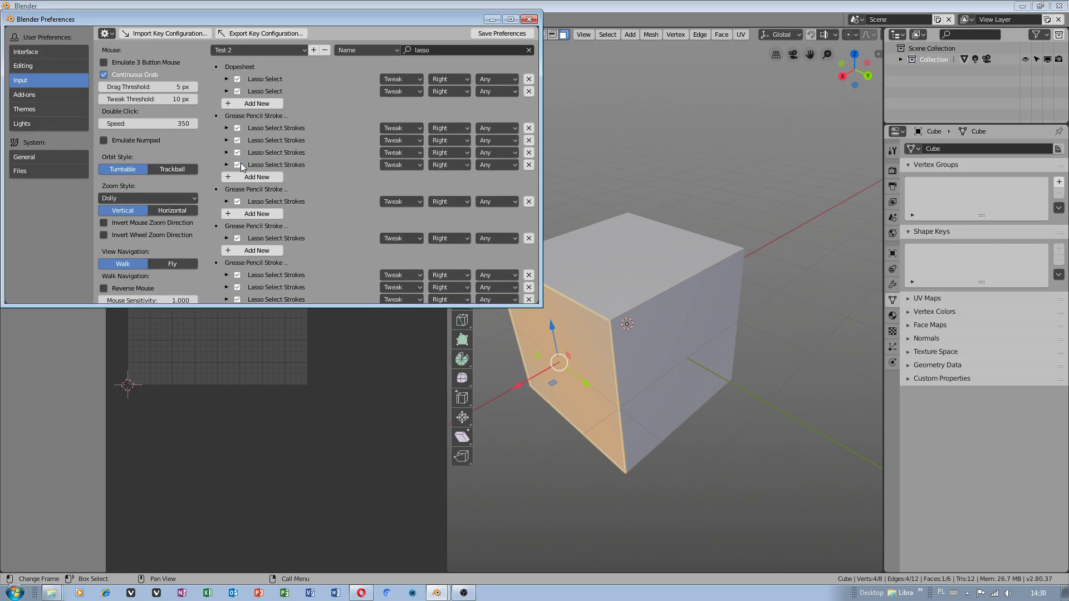
click(528, 19)
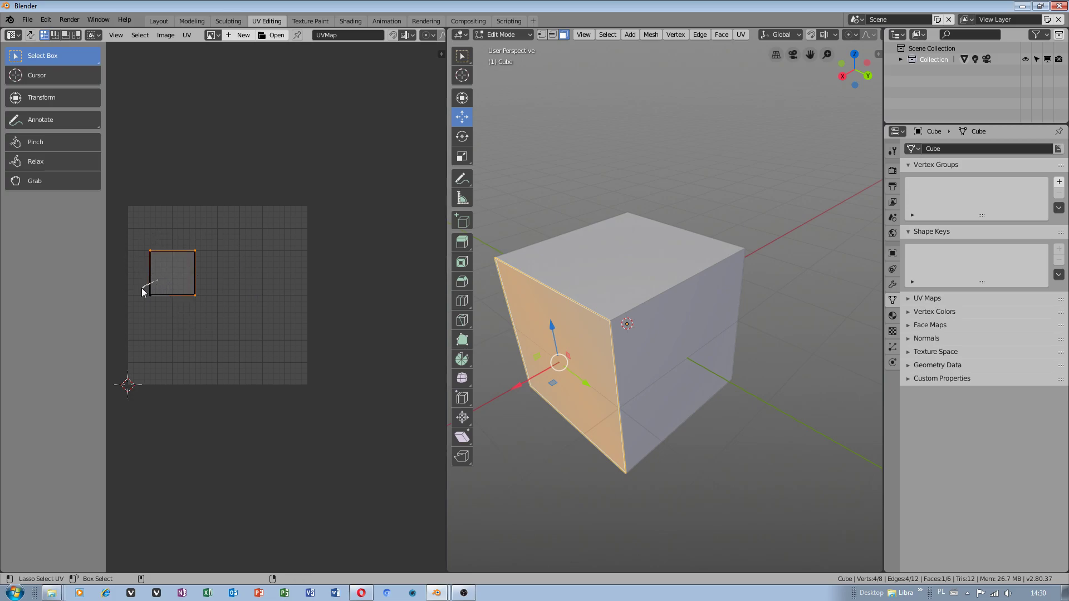
mouse_move(583, 313)
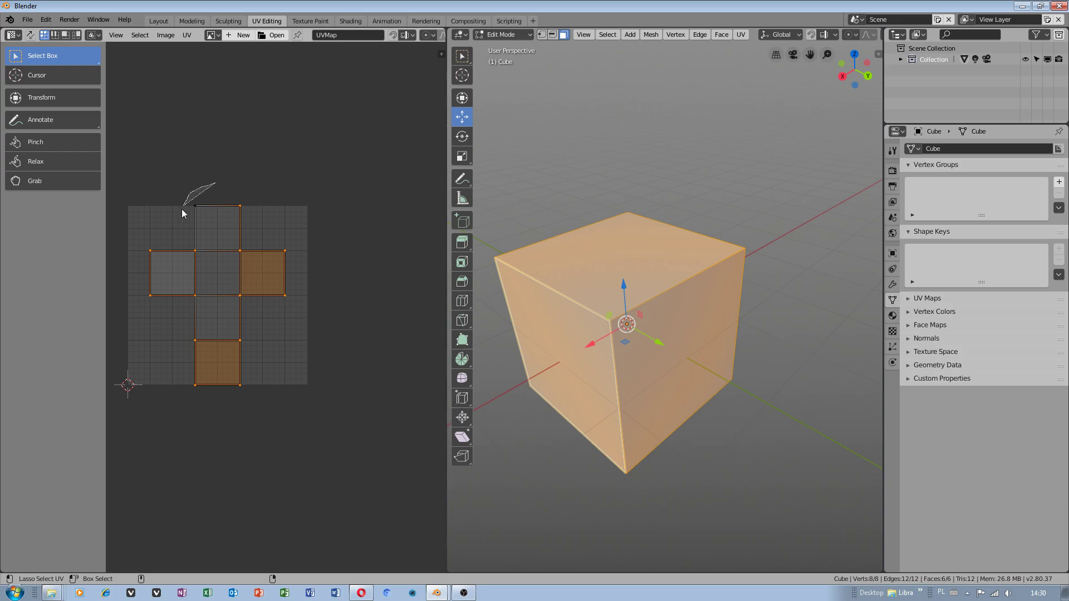
- Open Blender's File menu
click(27, 19)
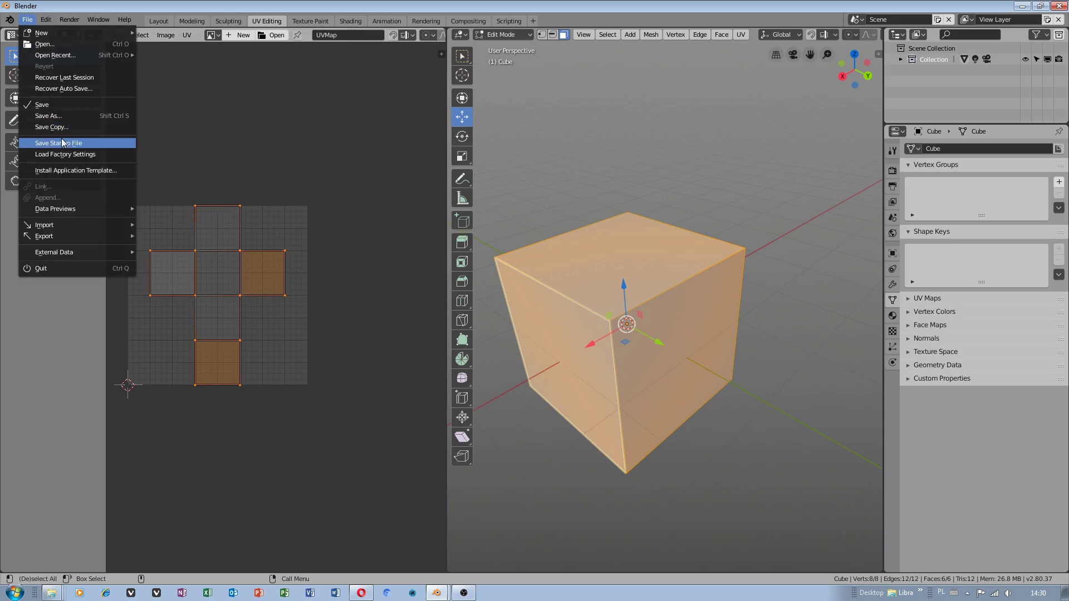